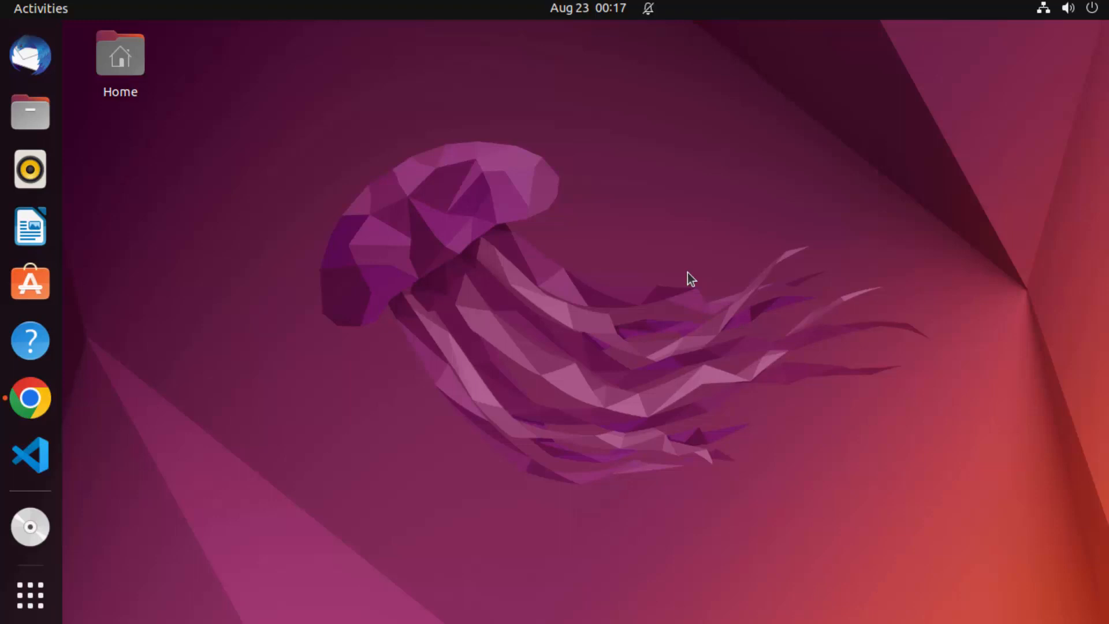
mouse_move(272, 418)
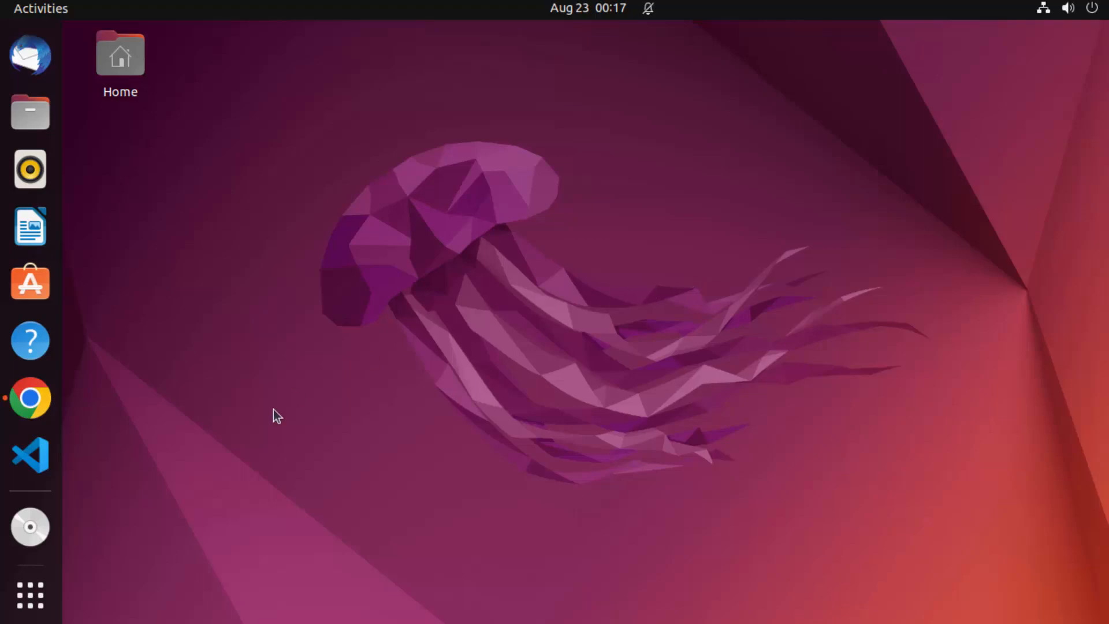
Step: Reach the official ngrok.com homepage from the Google search results in Chrome
click(30, 398)
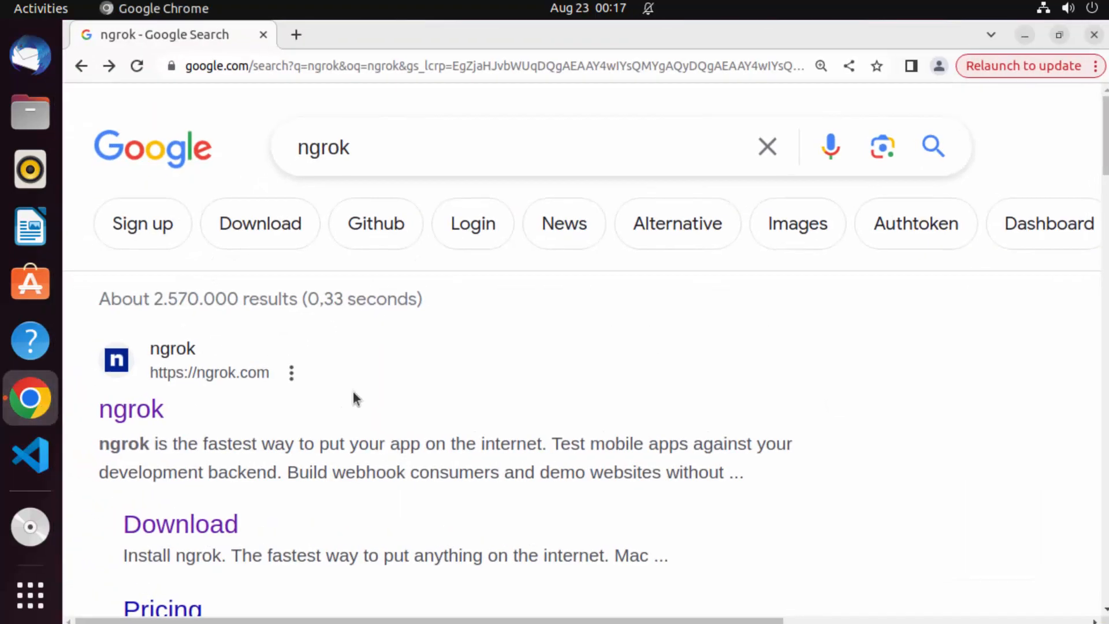
mouse_move(263, 428)
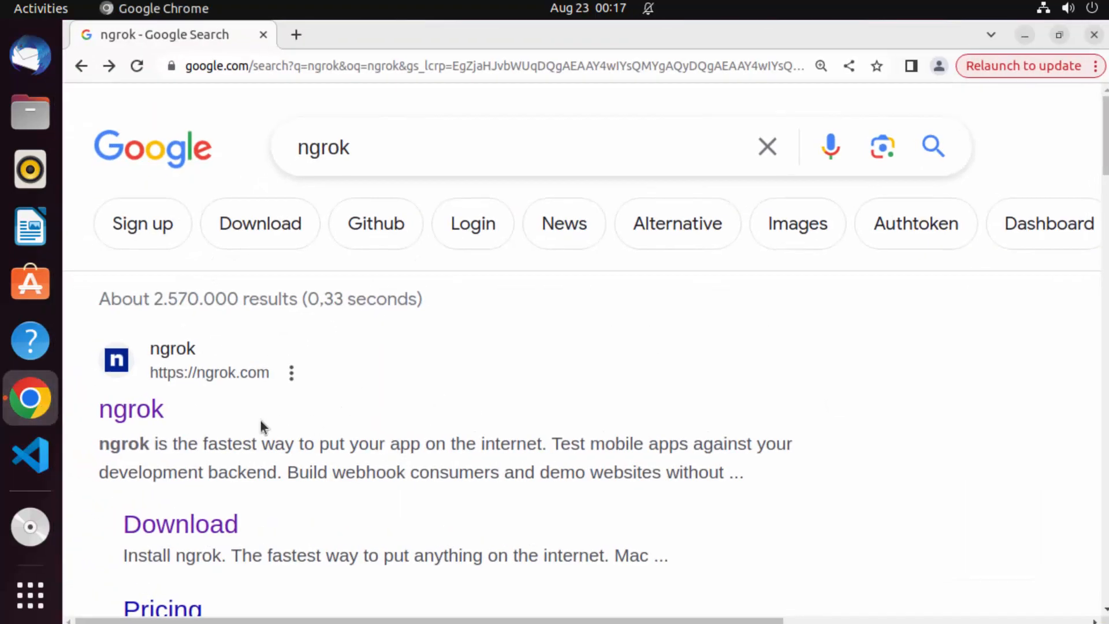
mouse_move(148, 423)
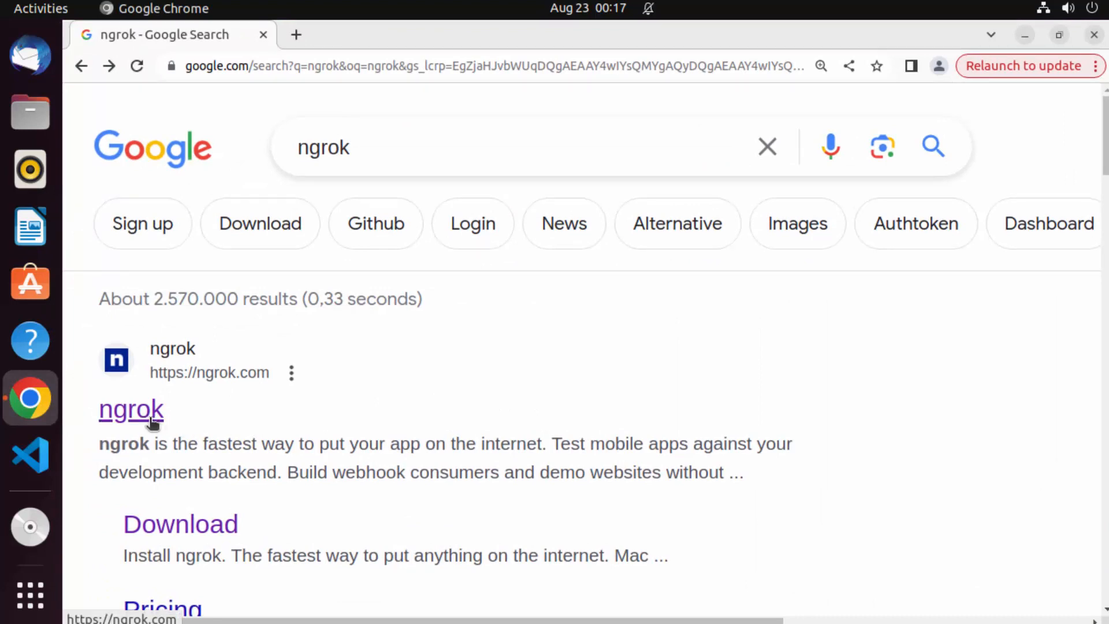
click(132, 408)
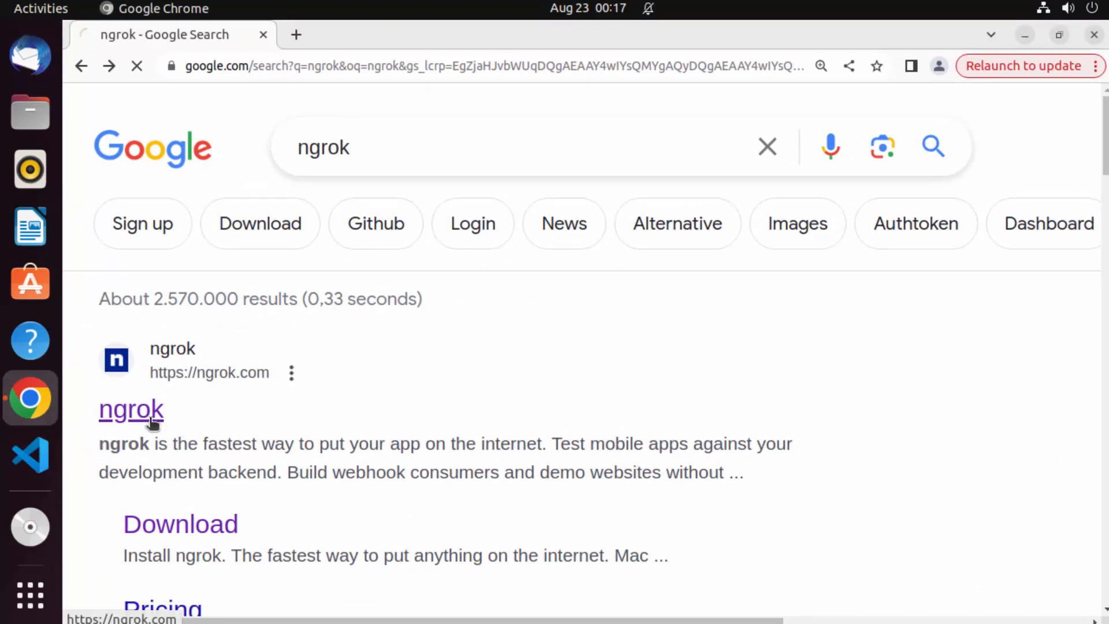
click(130, 409)
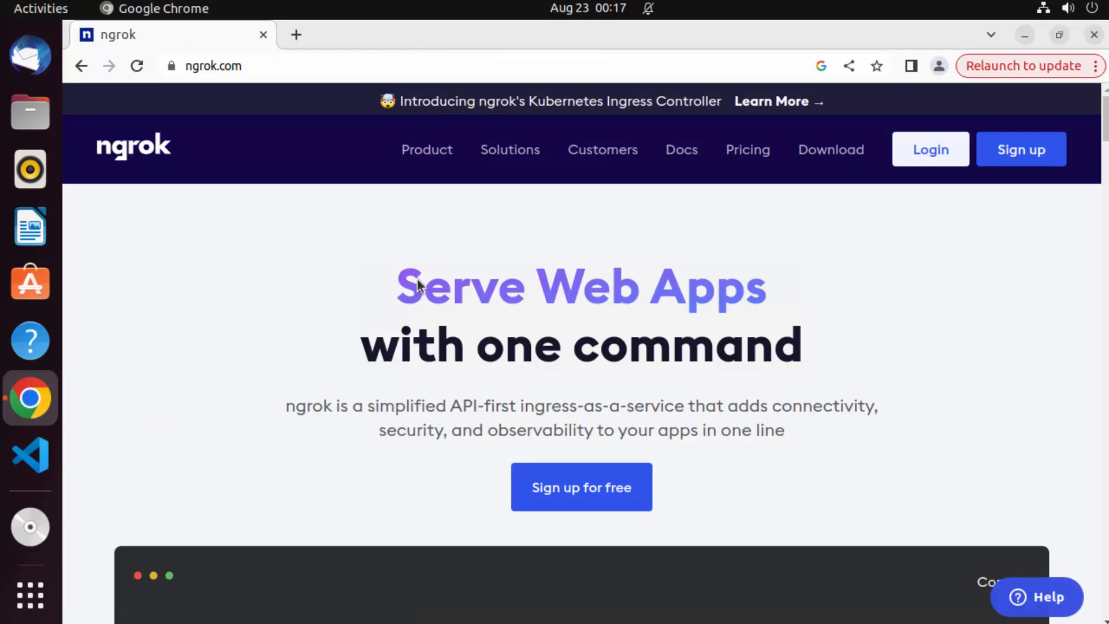
mouse_move(702, 324)
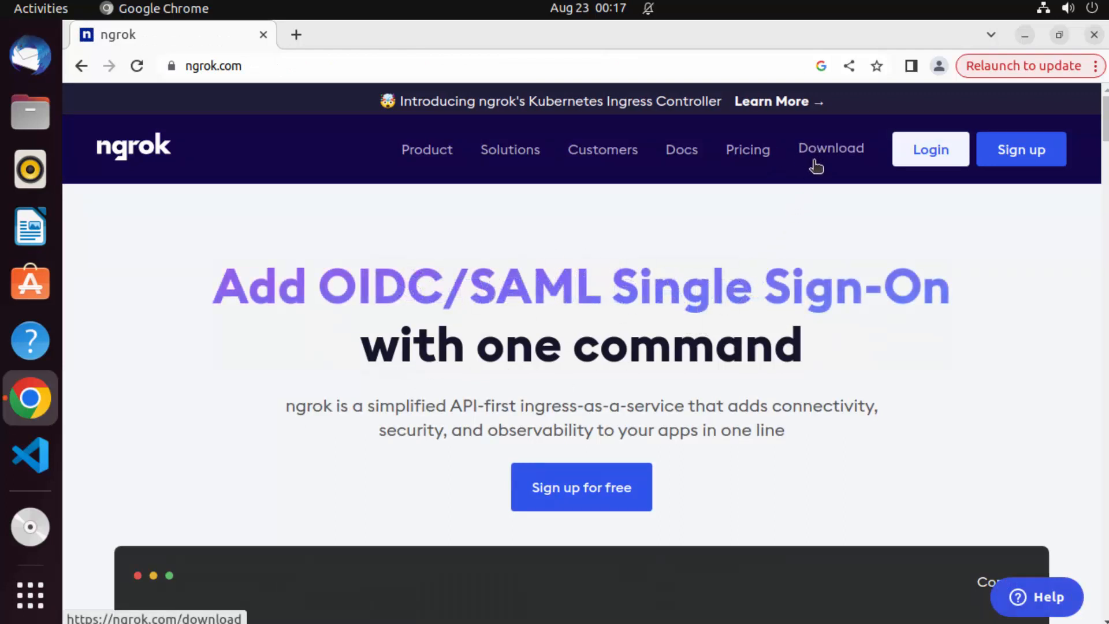
mouse_move(825, 160)
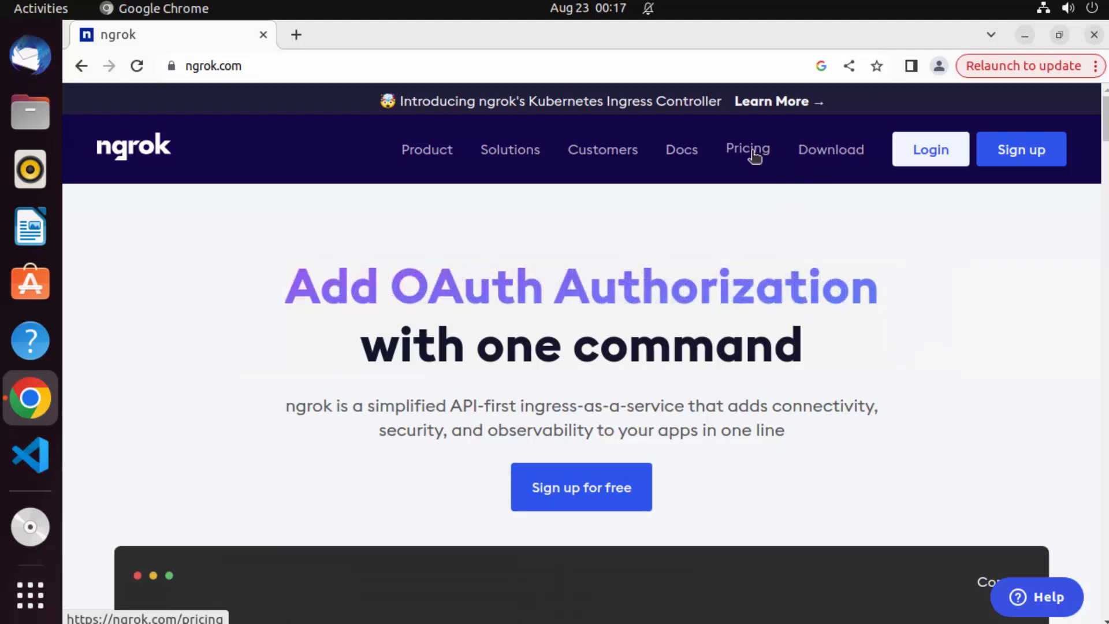
Step: View the ngrok pricing plans: Free, Personal, Pro and Enterprise with monthly prices
click(747, 149)
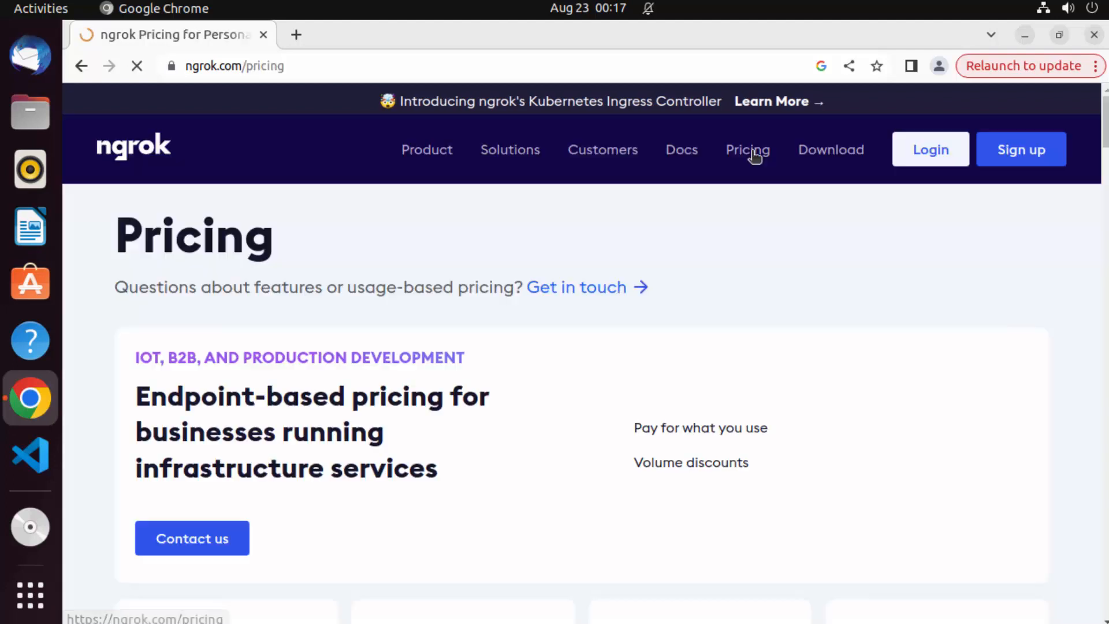
scroll(down, 3)
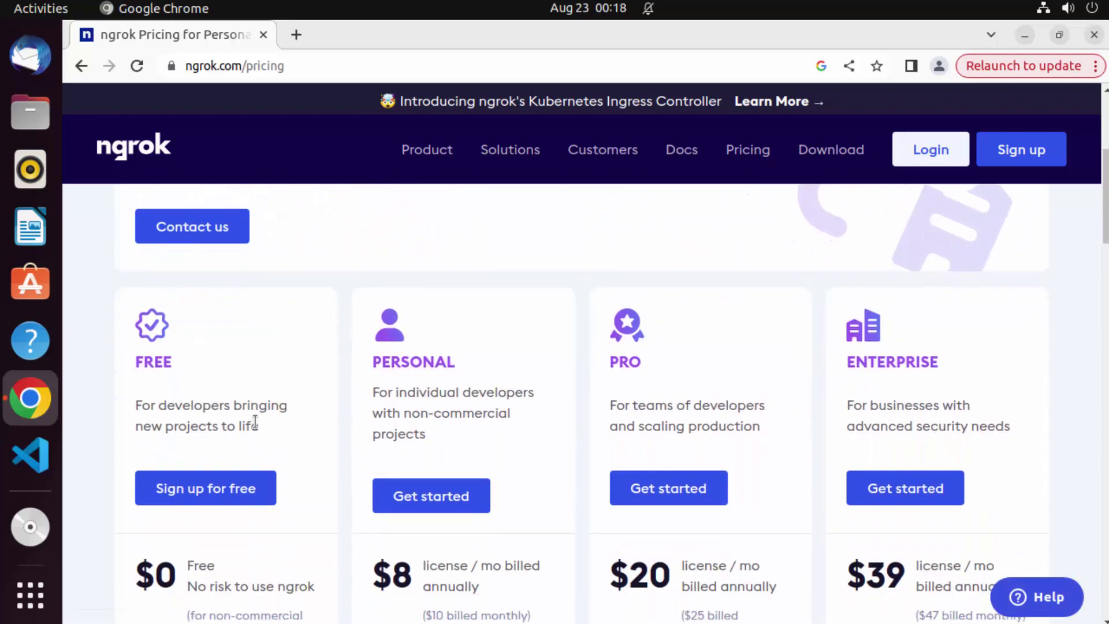
mouse_move(240, 405)
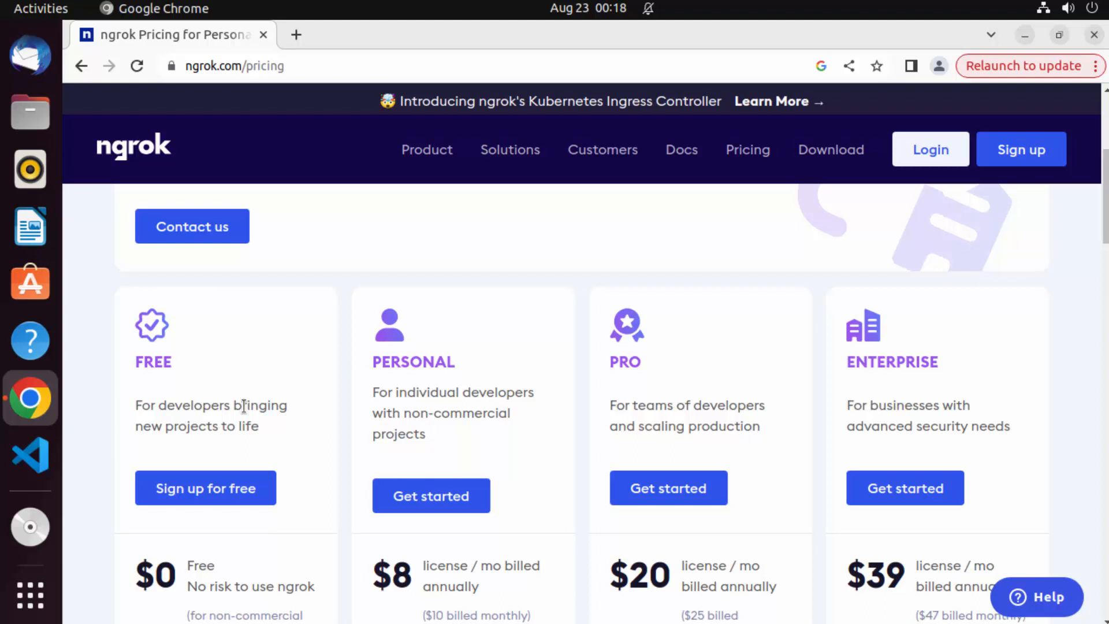
mouse_move(171, 571)
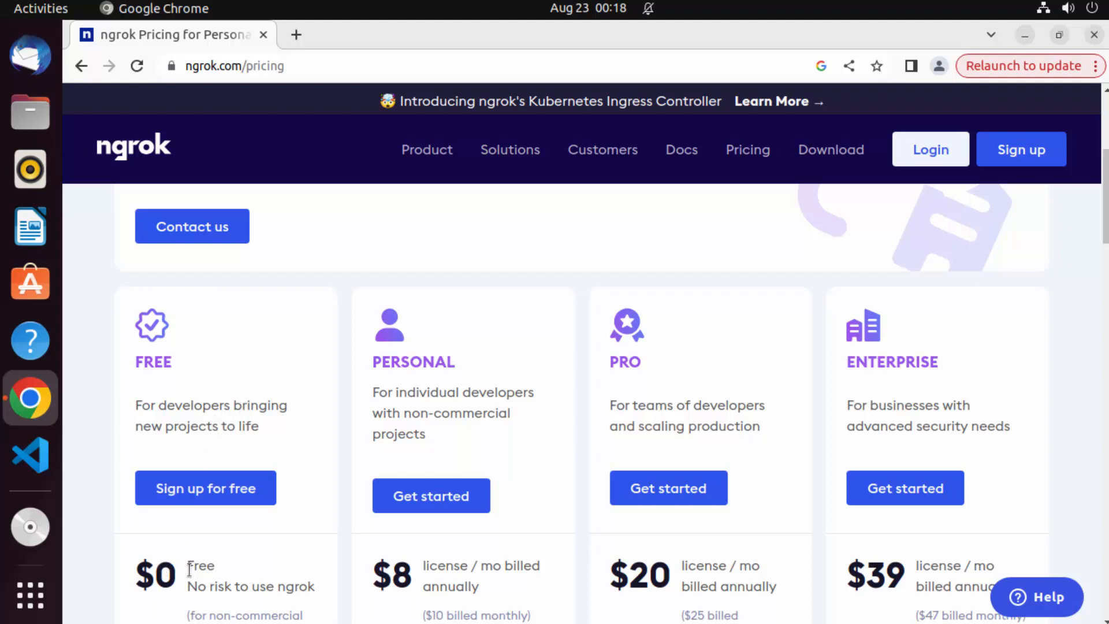
mouse_move(295, 551)
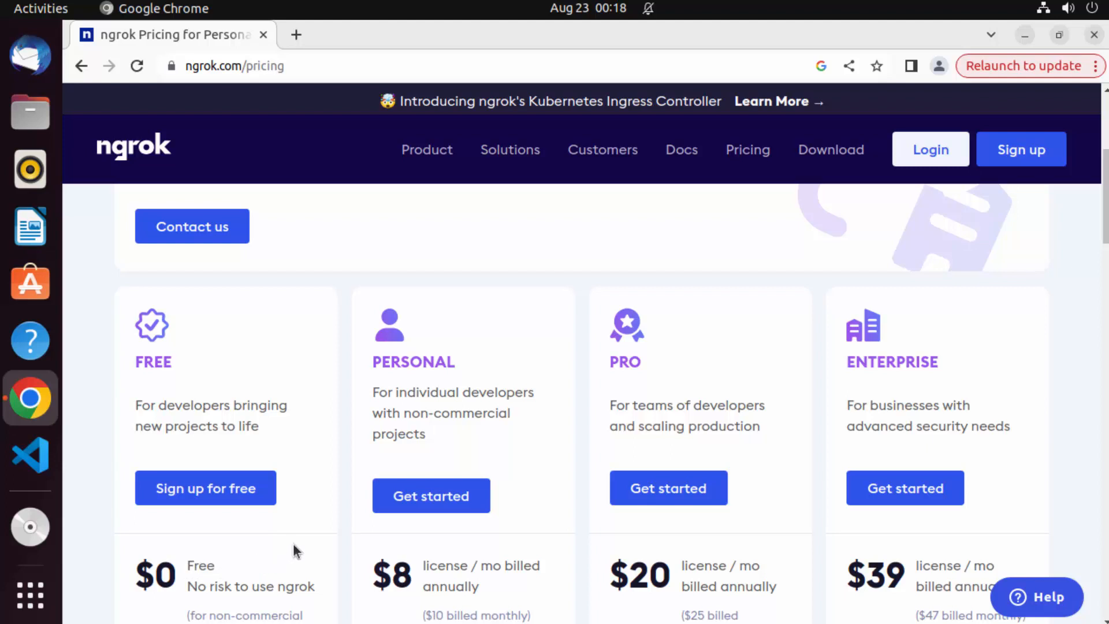
mouse_move(287, 437)
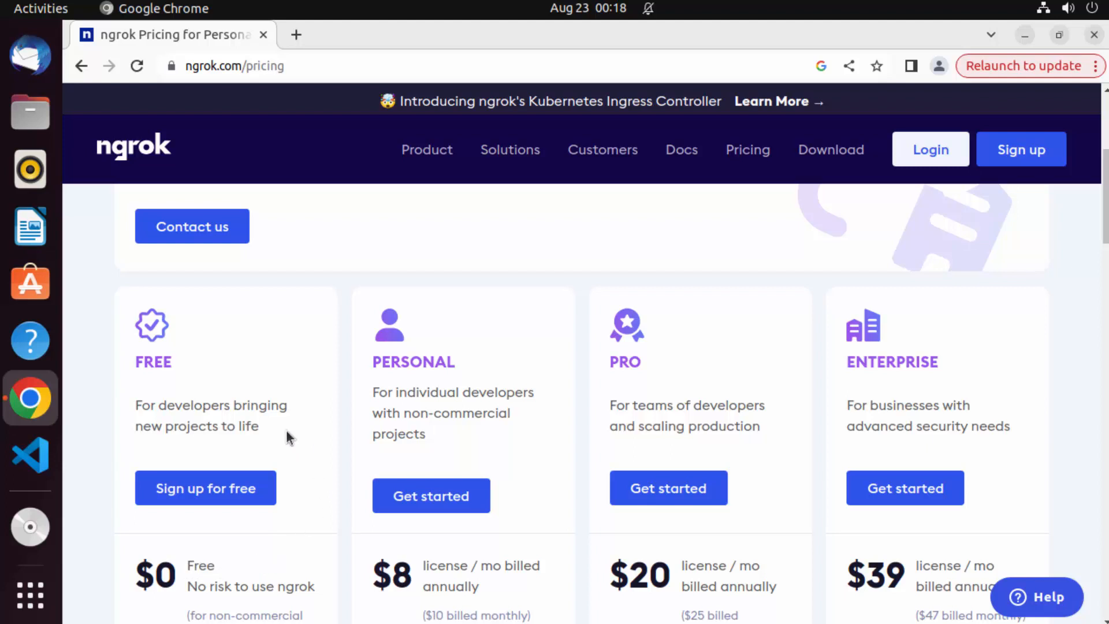
mouse_move(277, 420)
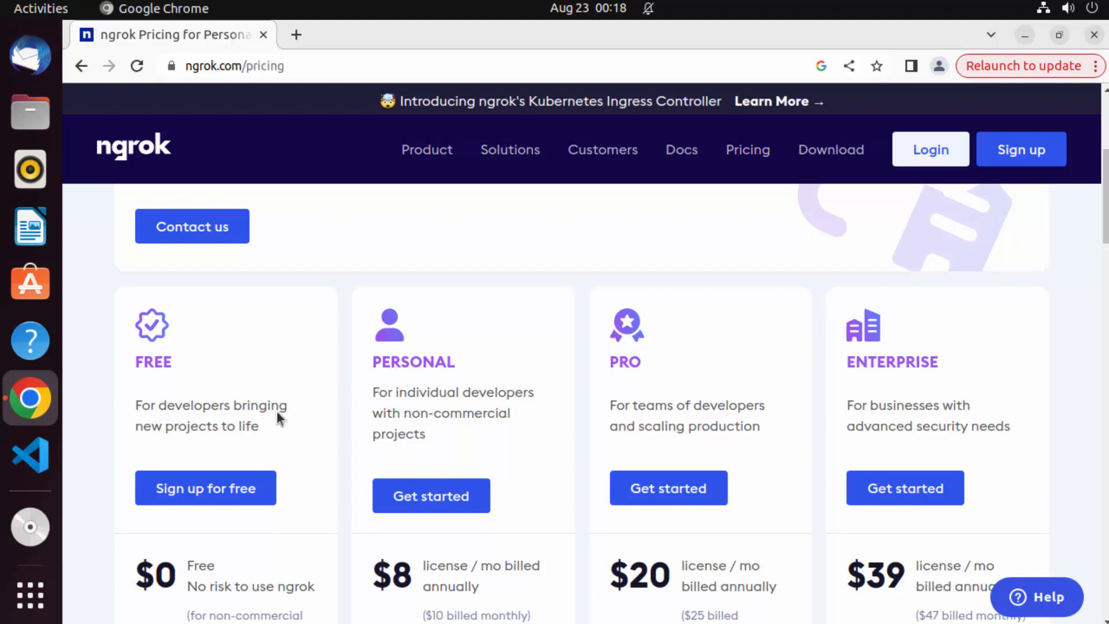
mouse_move(499, 393)
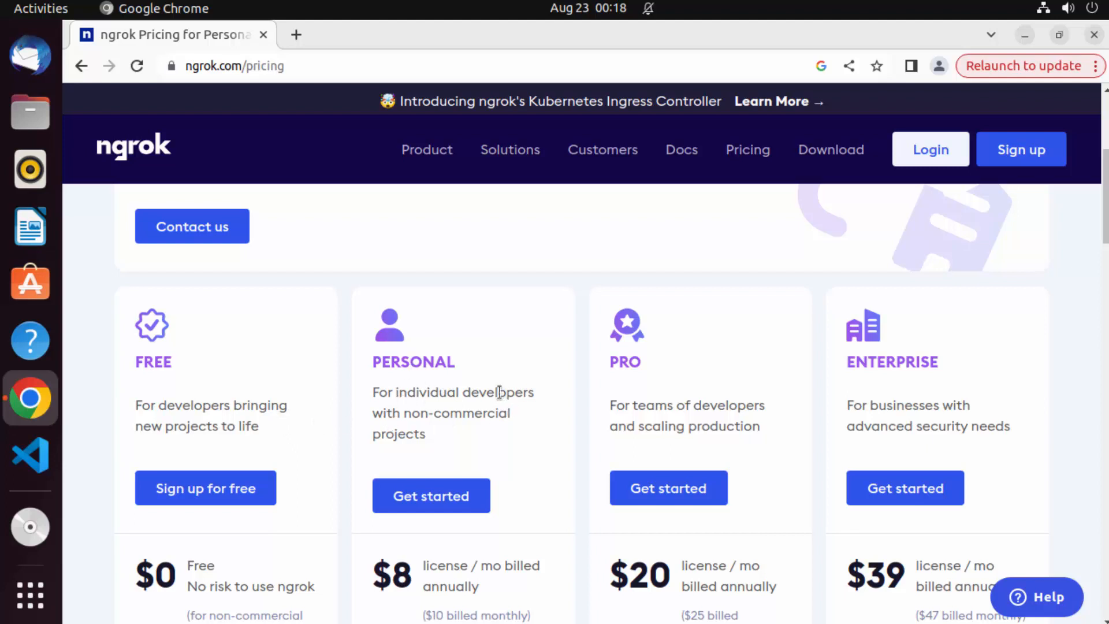
mouse_move(335, 411)
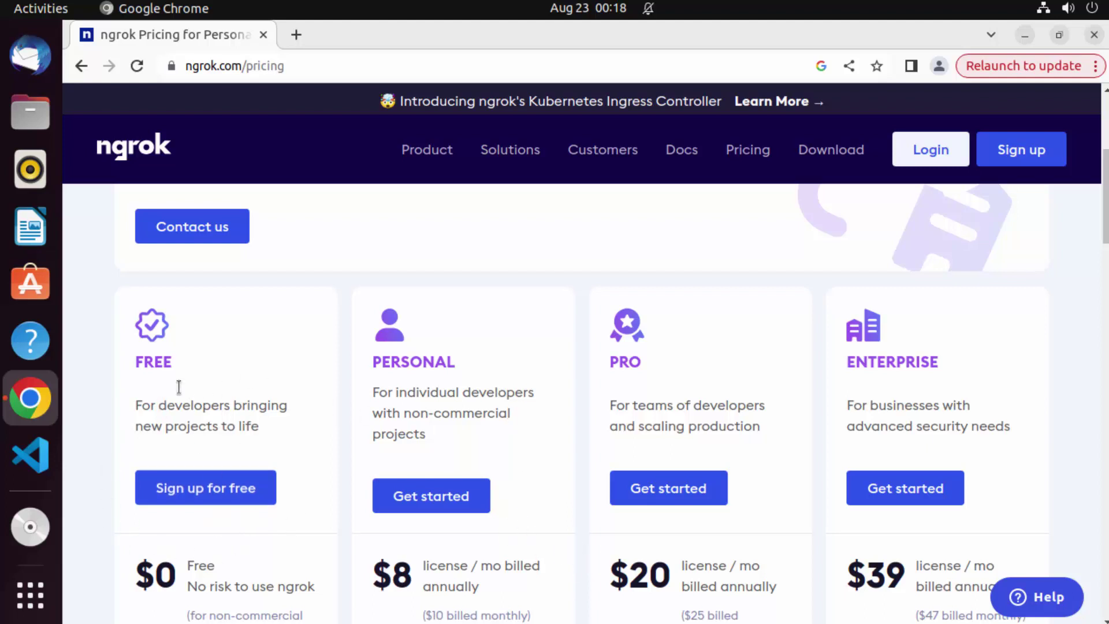
mouse_move(816, 157)
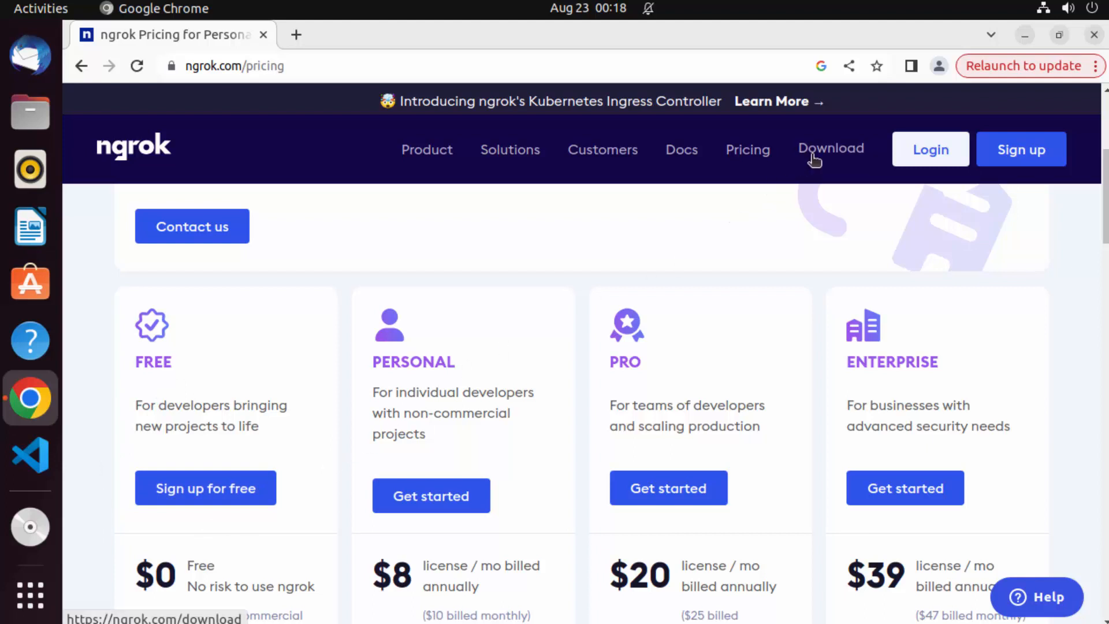
Step: Find the 'snap install ngrok' command on the ngrok download page
click(830, 149)
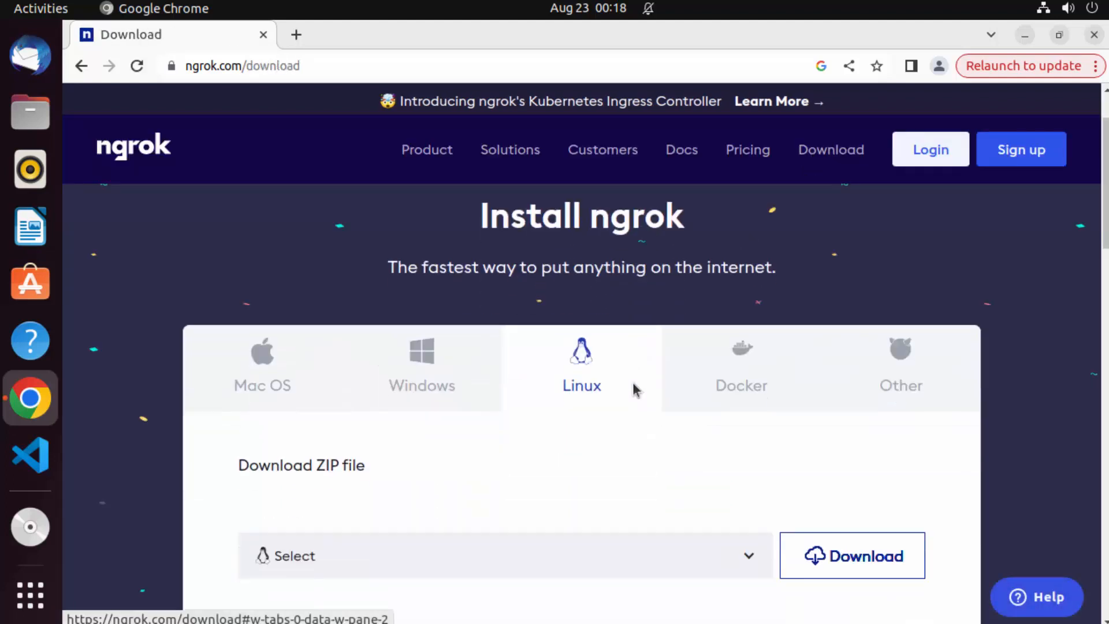
scroll(down, 3)
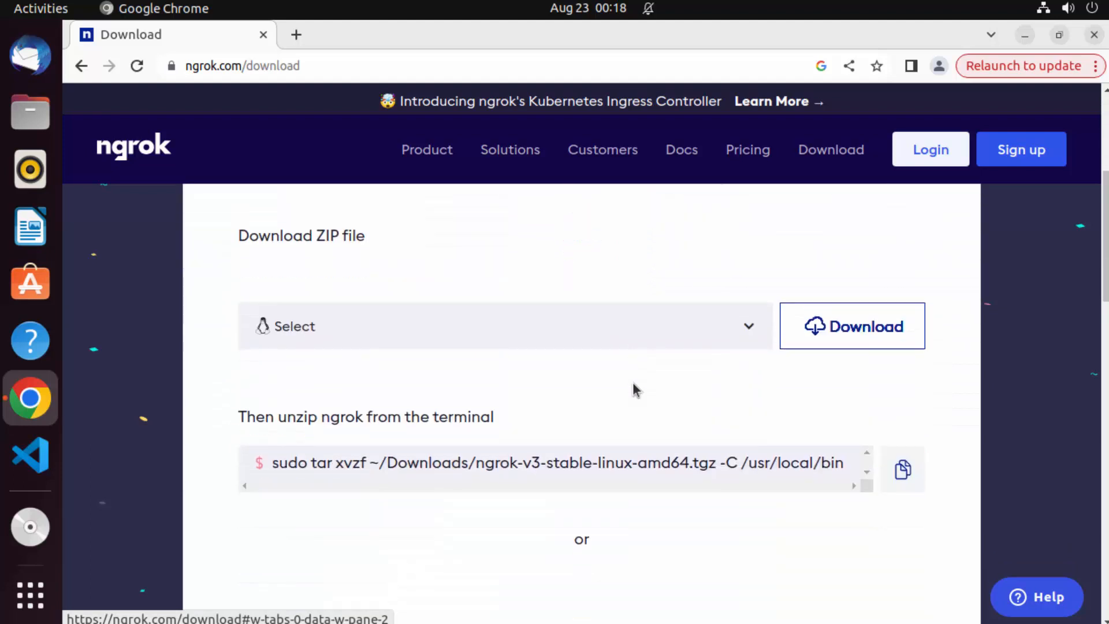
mouse_move(628, 370)
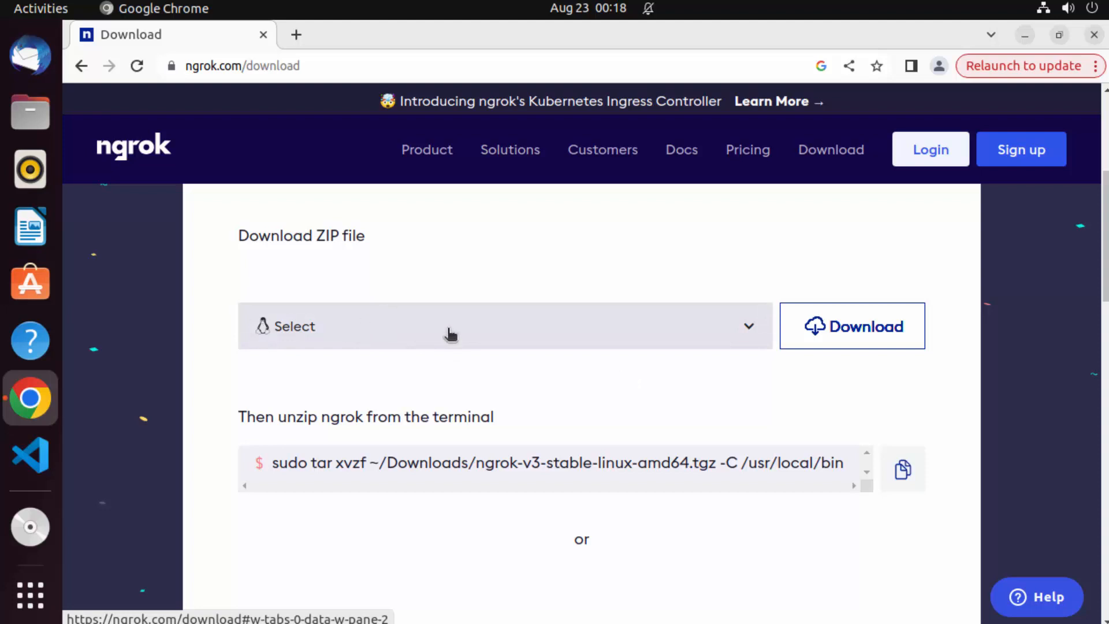
mouse_move(428, 342)
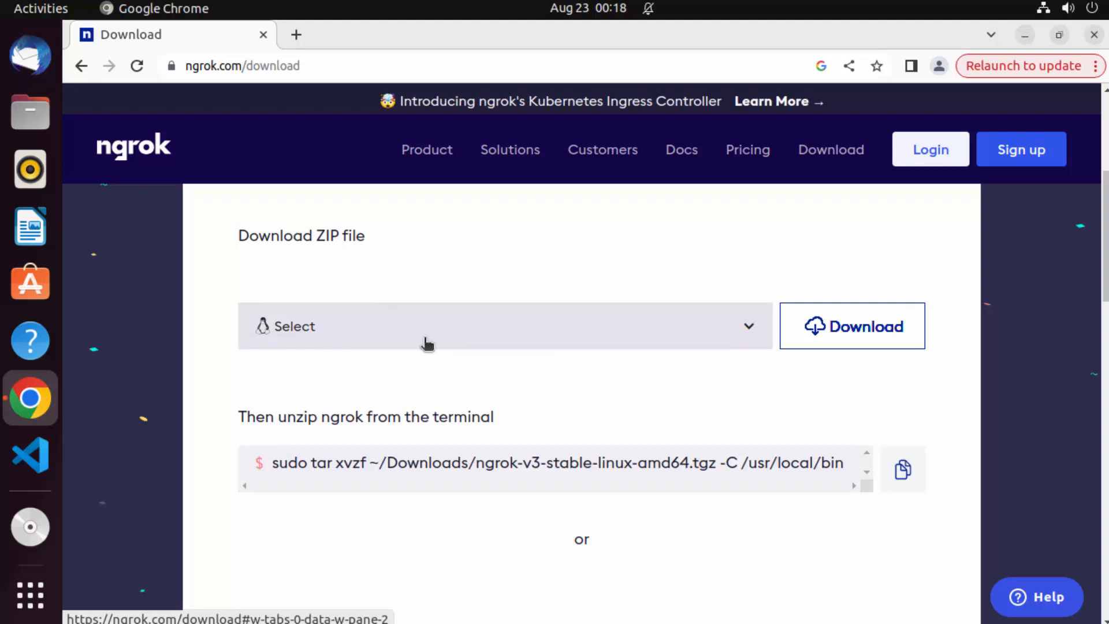
scroll(down, 3)
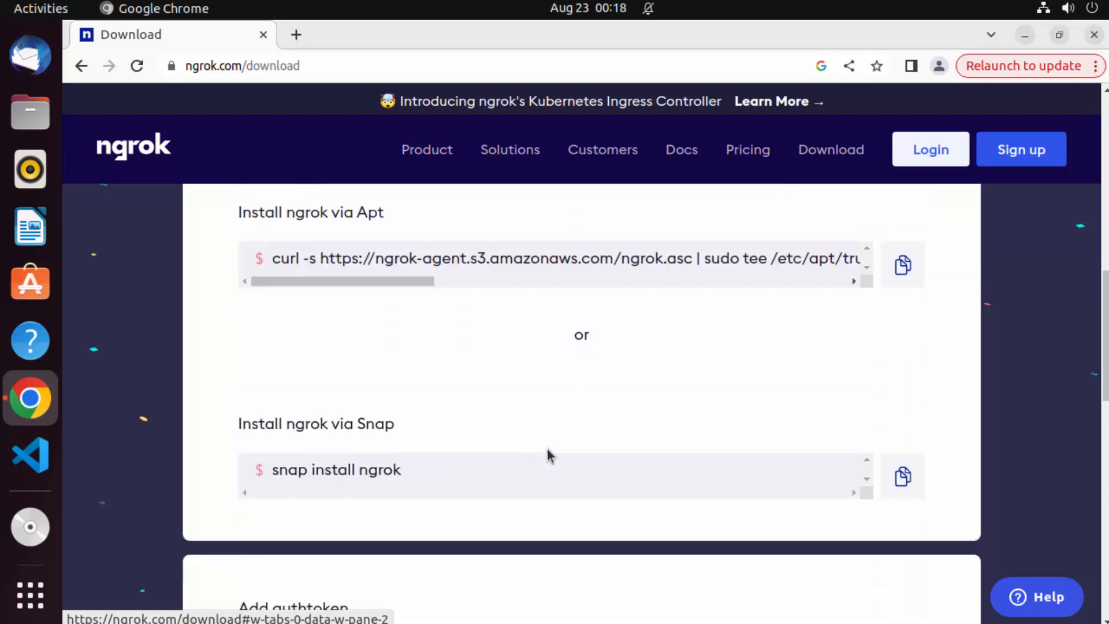
mouse_move(314, 425)
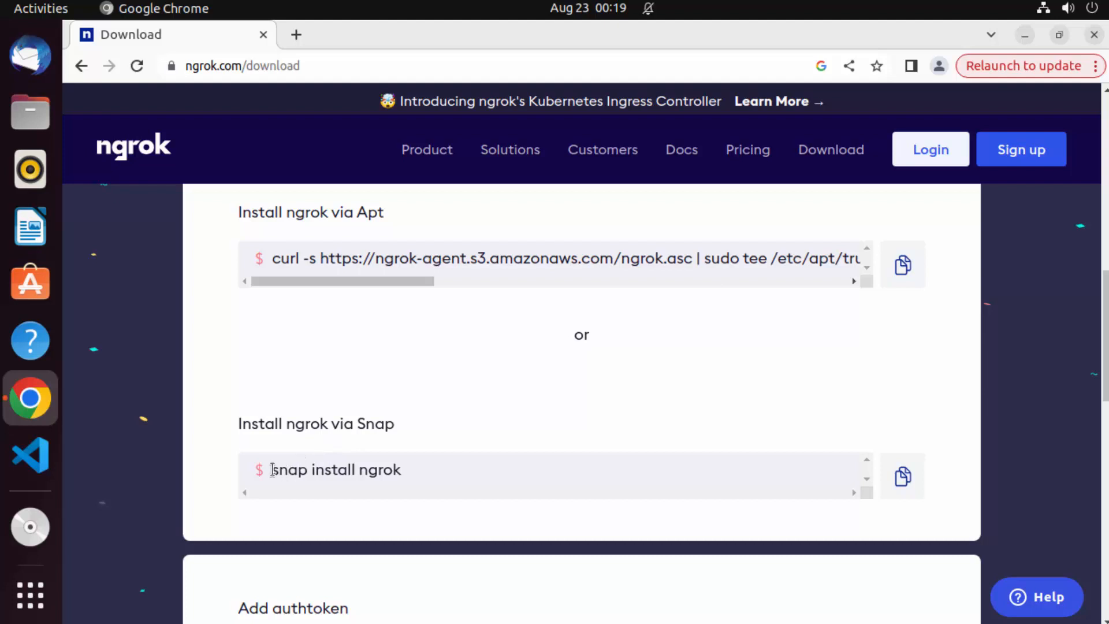
drag(272, 470, 392, 470)
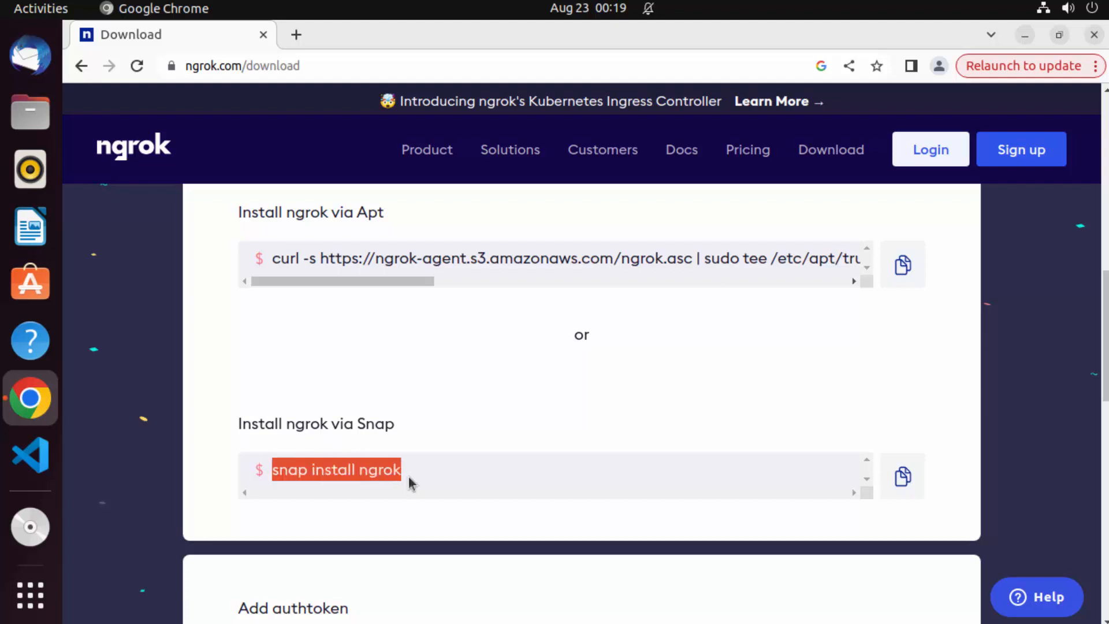
mouse_move(293, 476)
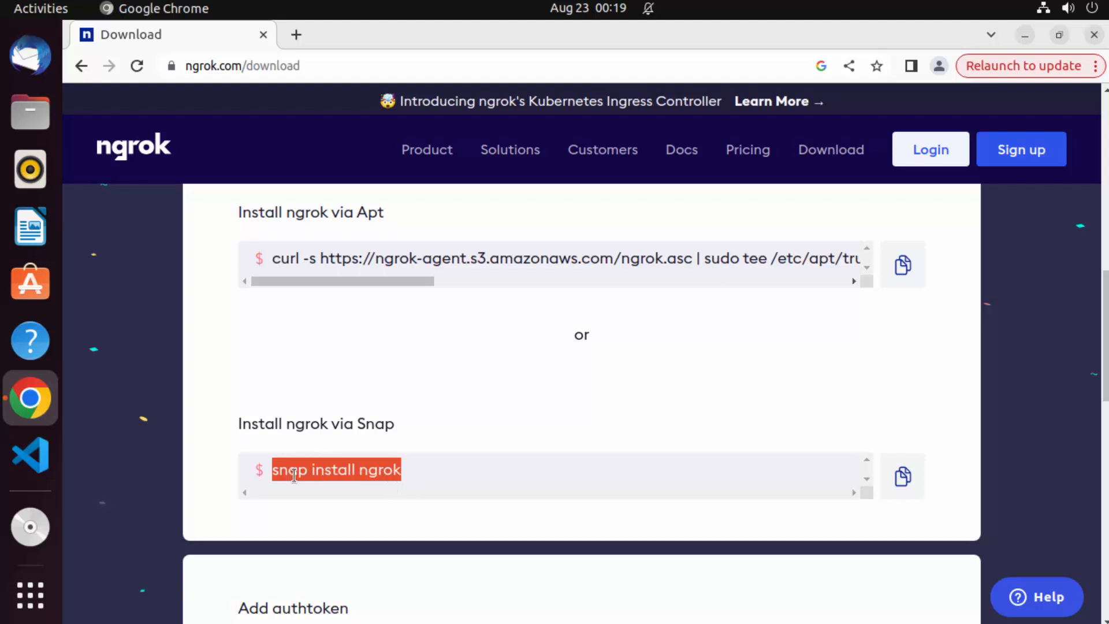
click(455, 478)
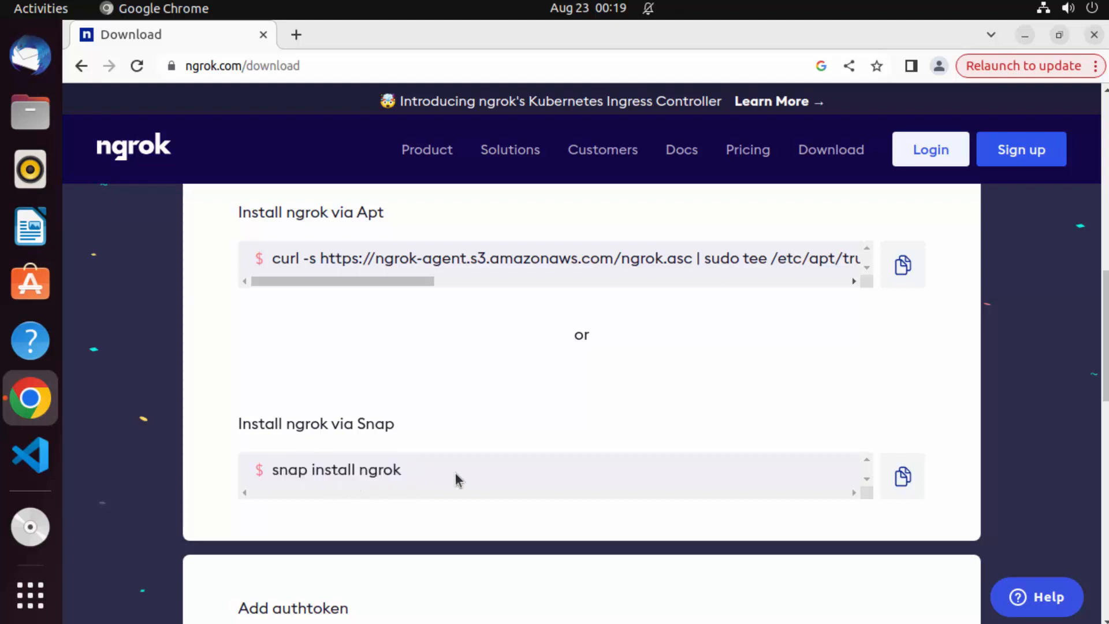
mouse_move(434, 475)
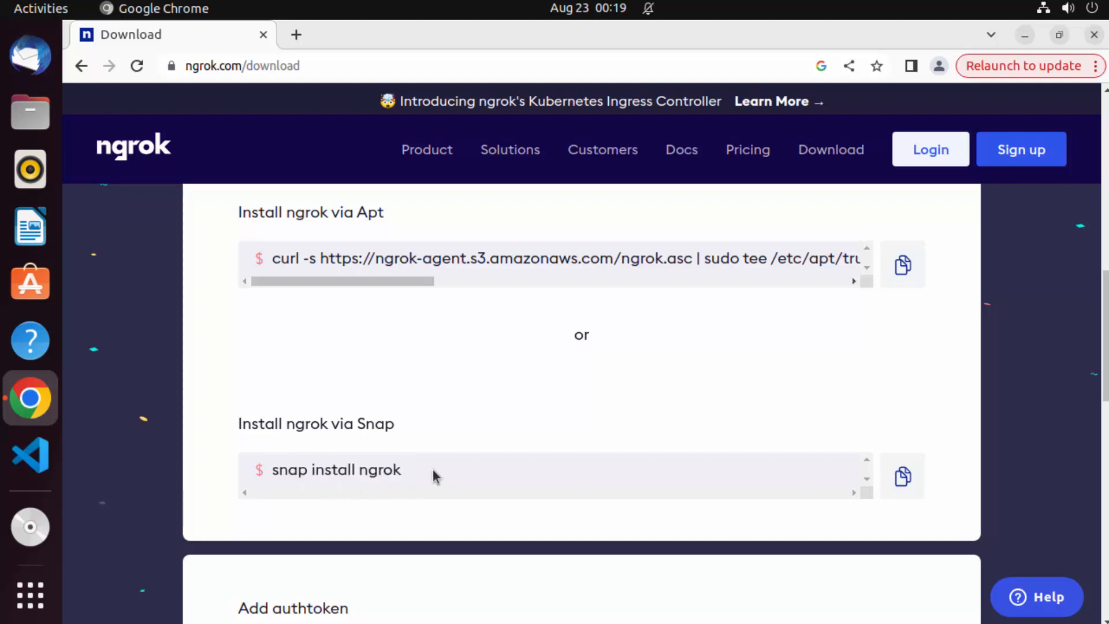
mouse_move(432, 478)
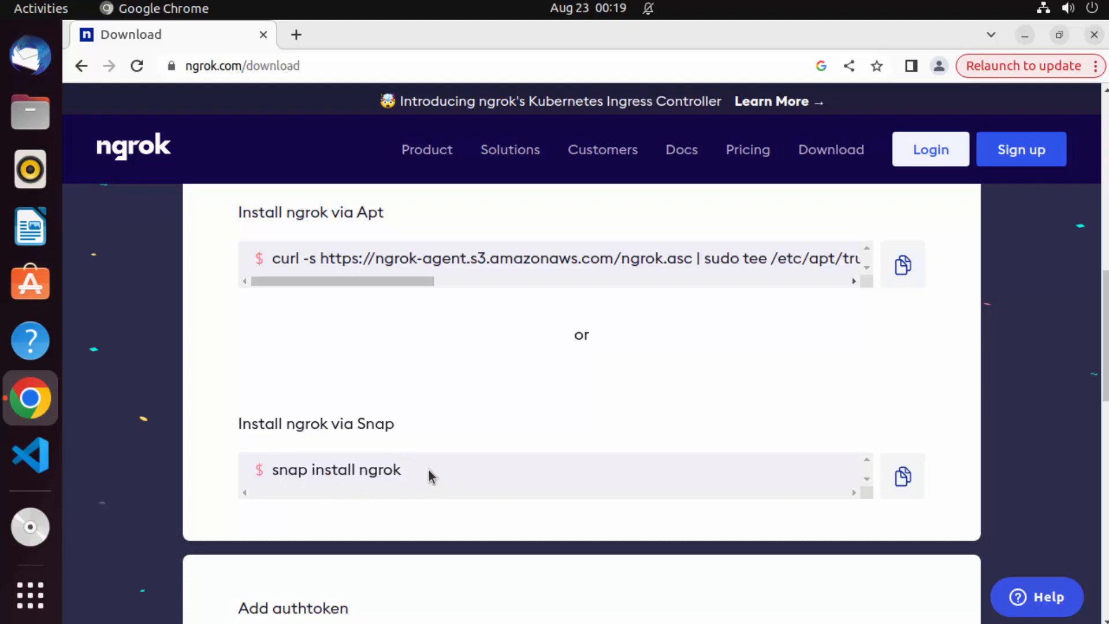
mouse_move(423, 476)
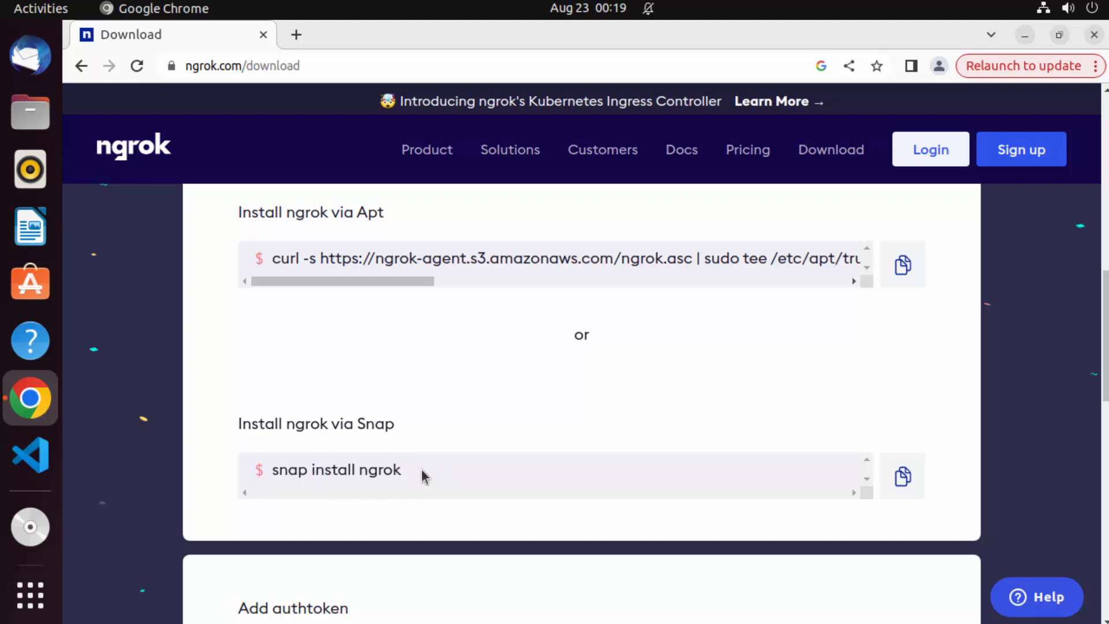
Step: Launch a blank Terminal window from the dock
click(30, 526)
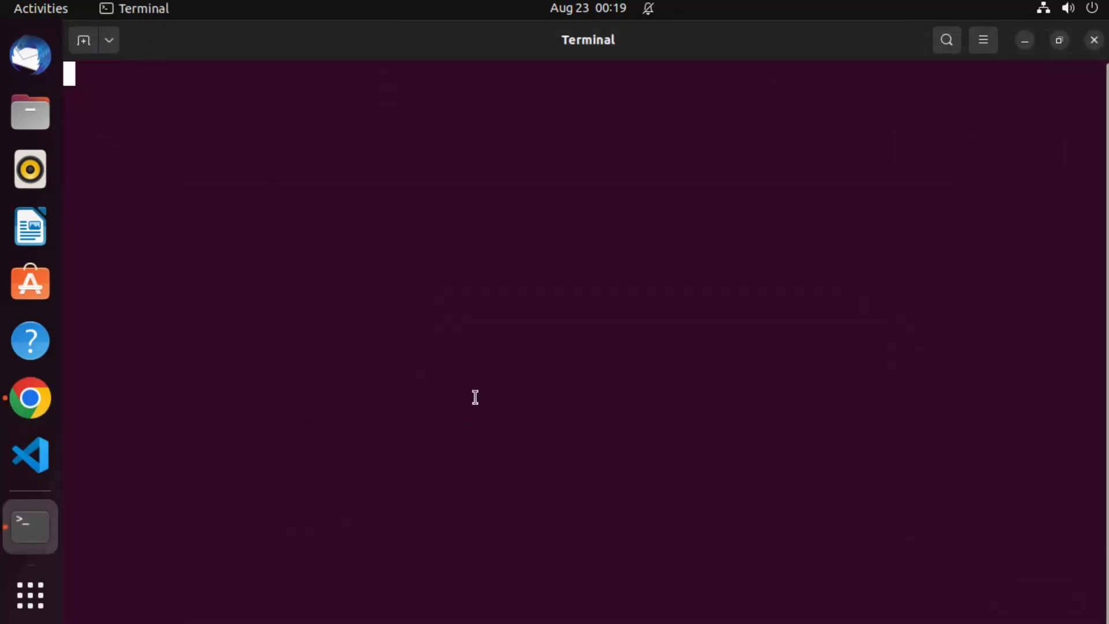
Step: Run 'sudo snap install ngrok' in Terminal, installing ngrok 3.3.1 (v3/stable)
click(30, 397)
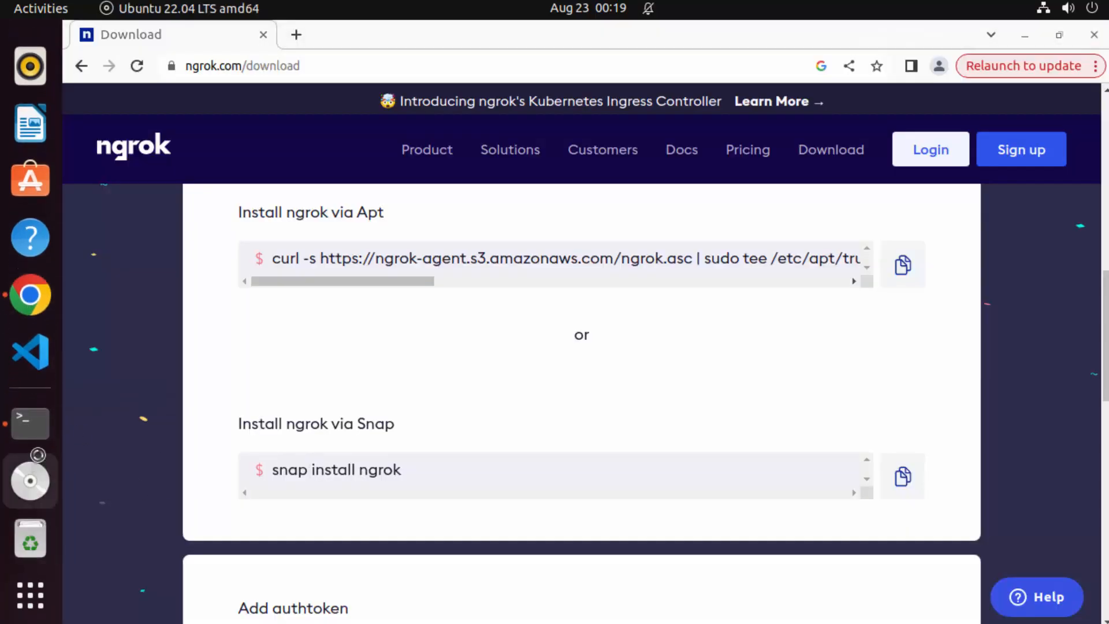
click(30, 422)
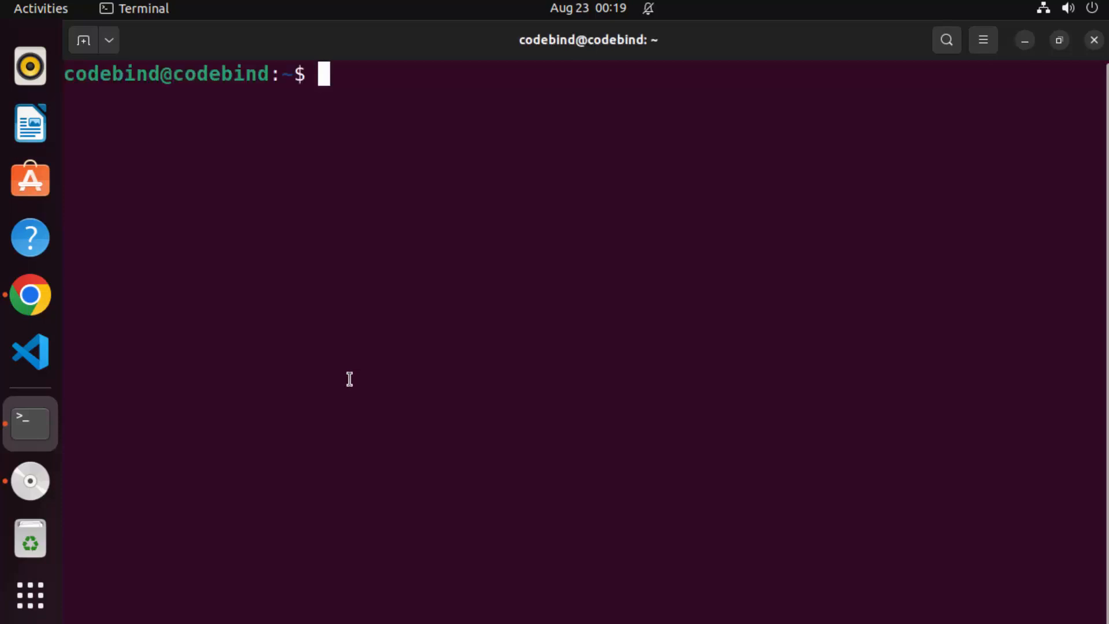
text(sudo)
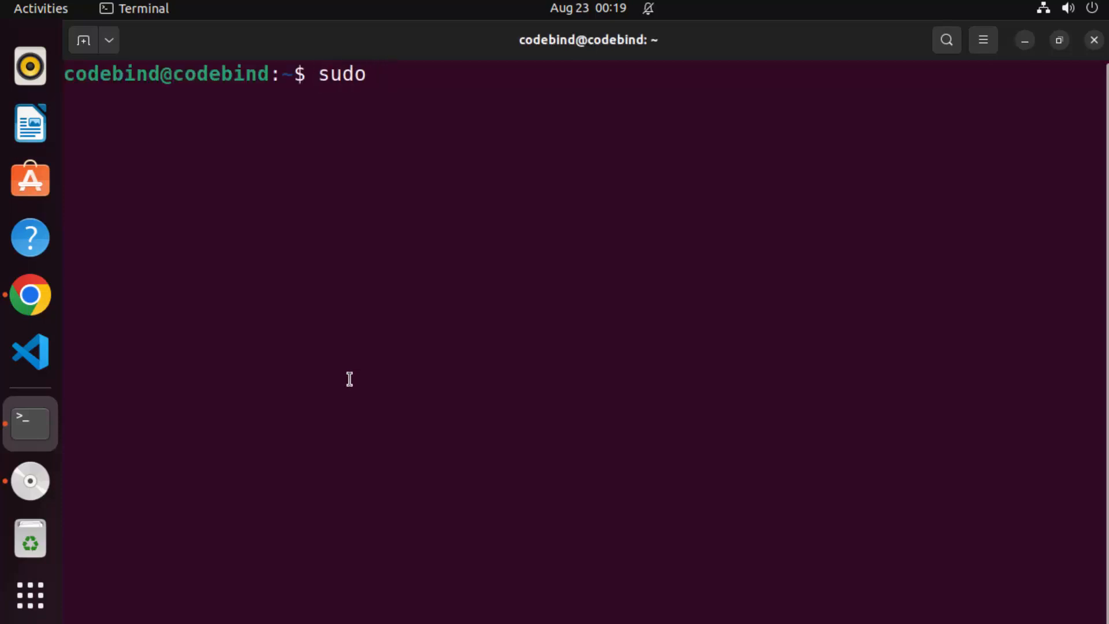
text(snap i)
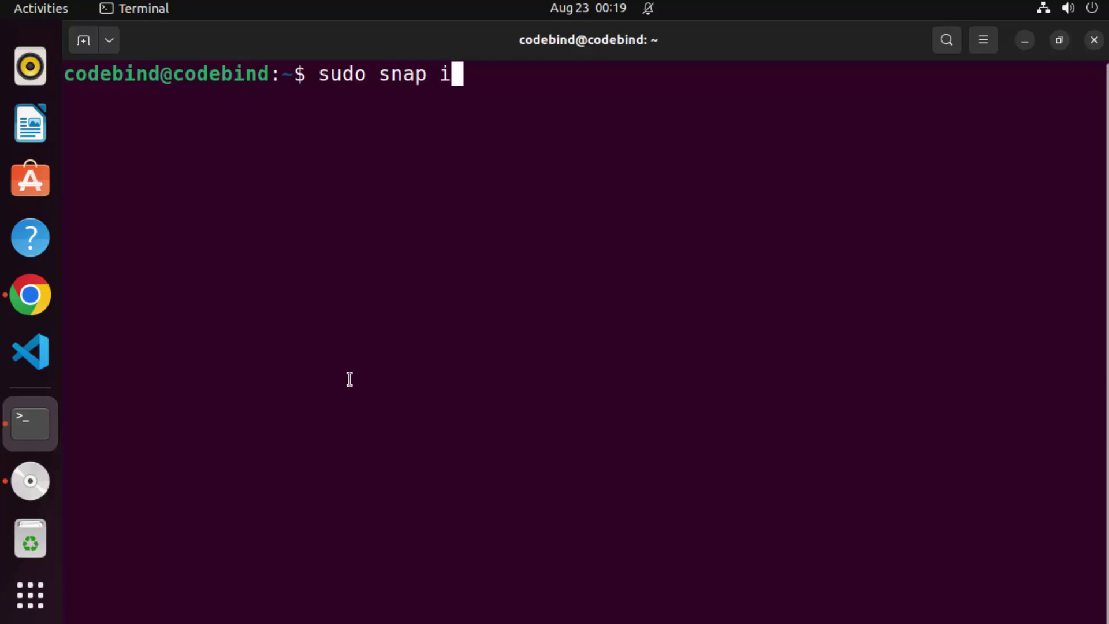
text(nstall ngrok)
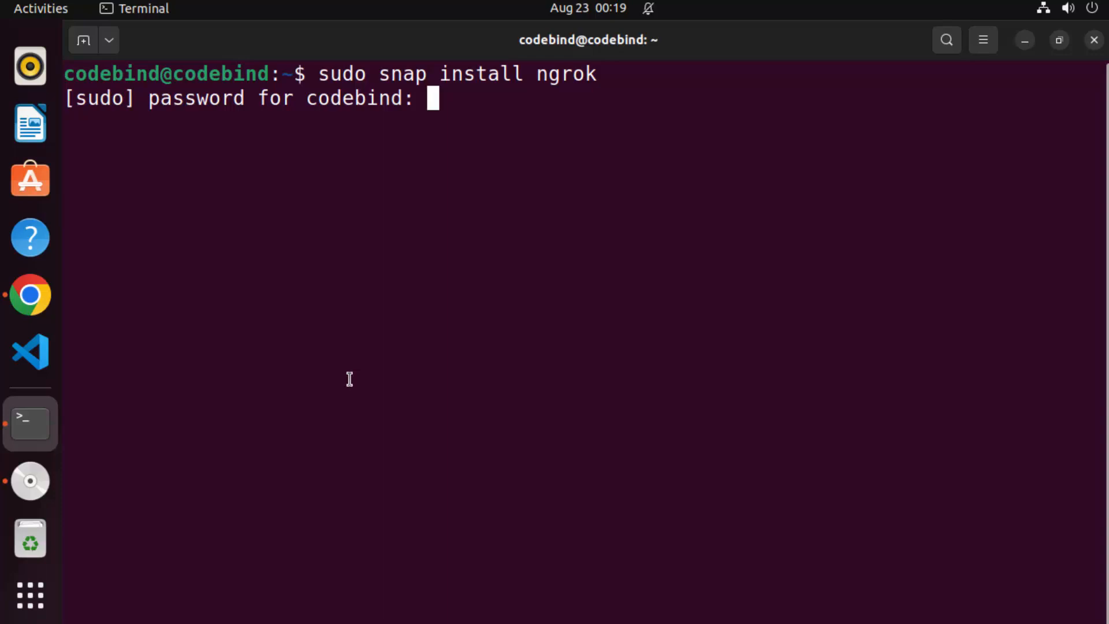
key(Return)
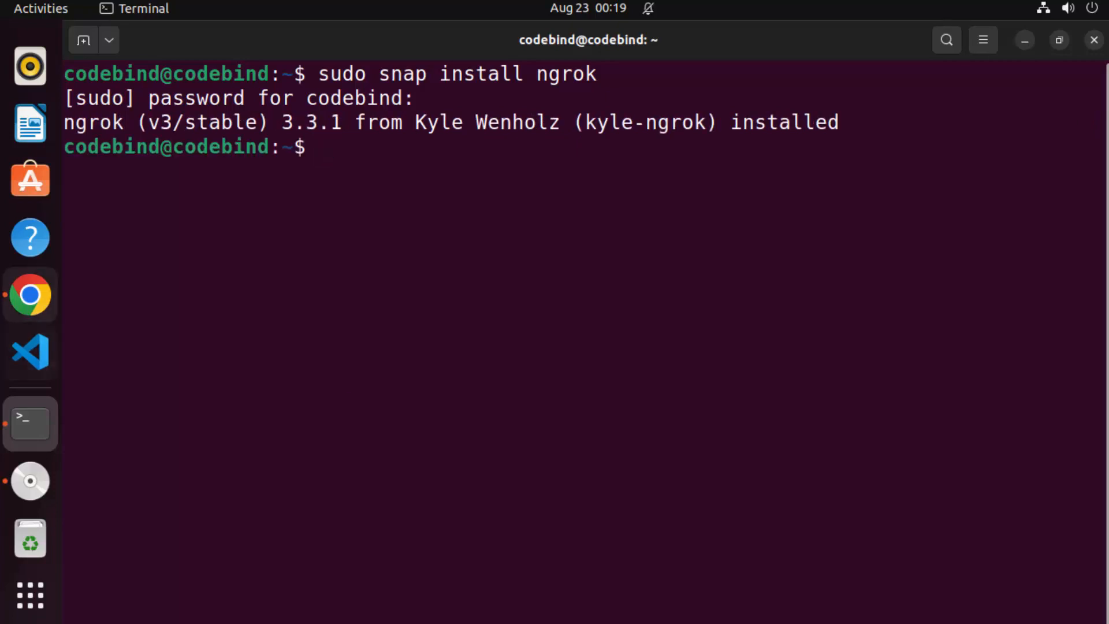
Step: Review the add-authtoken and 'ngrok http 80' tunnel commands on the ngrok download page
click(30, 295)
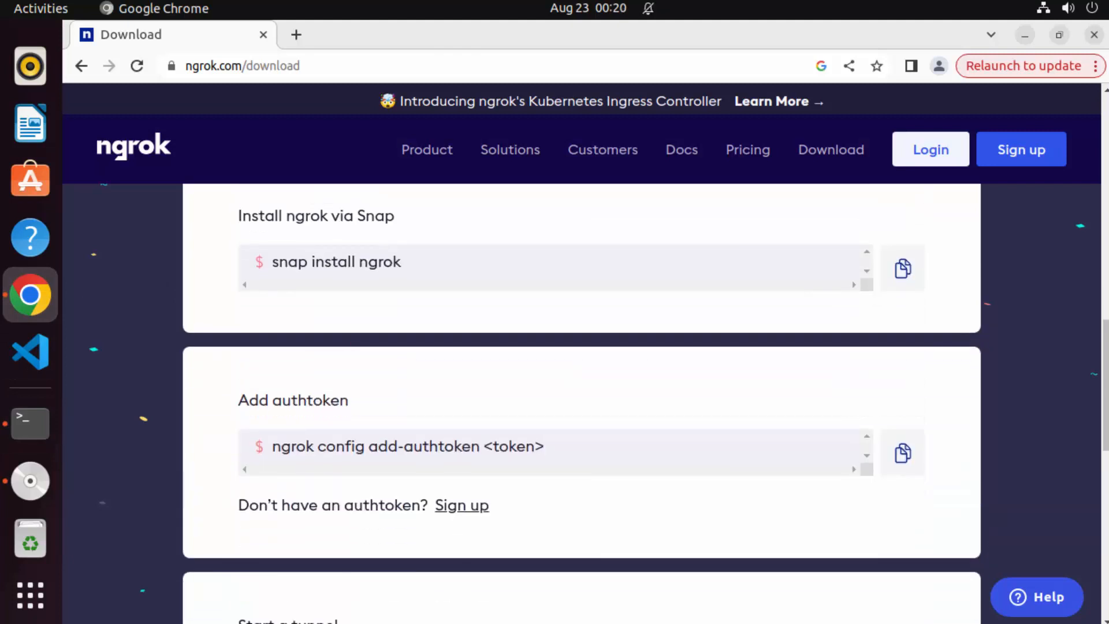
double_click(429, 446)
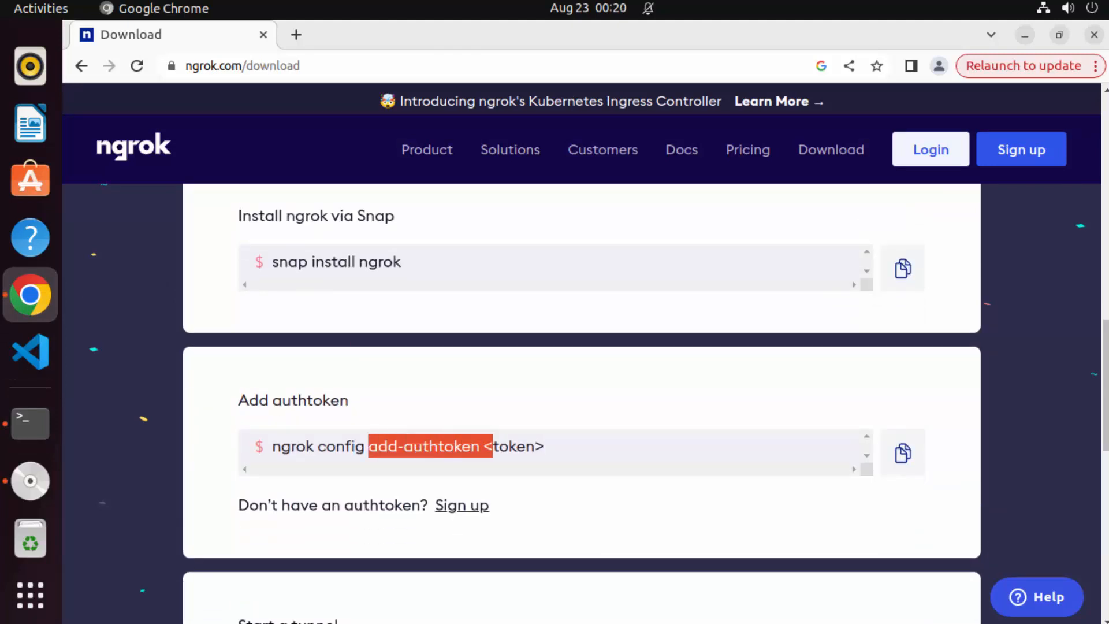
scroll(down, 3)
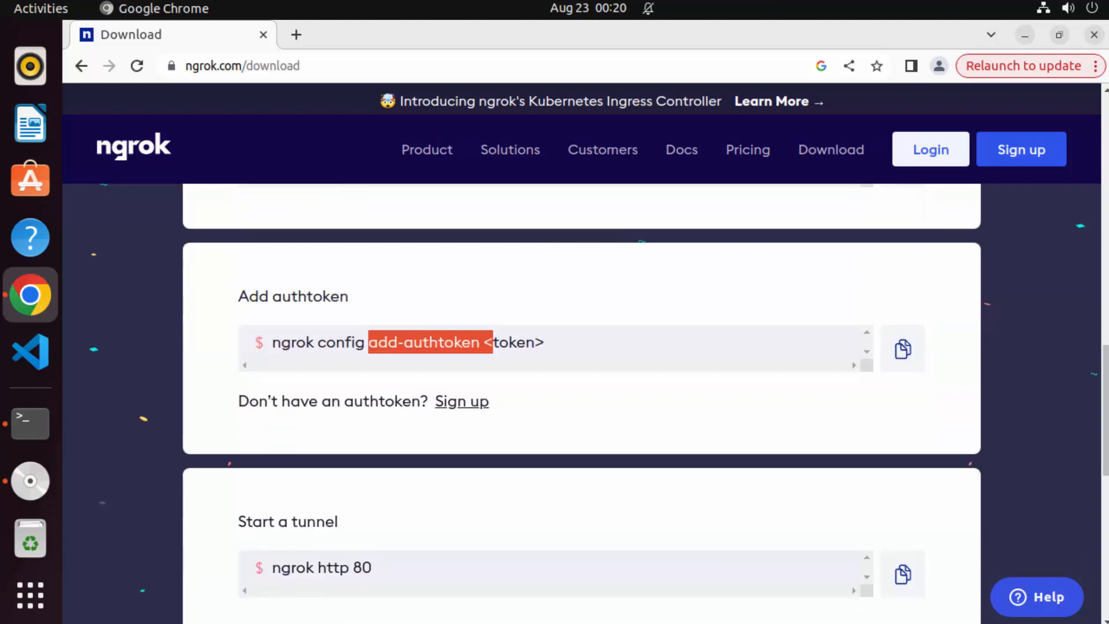
scroll(down, 3)
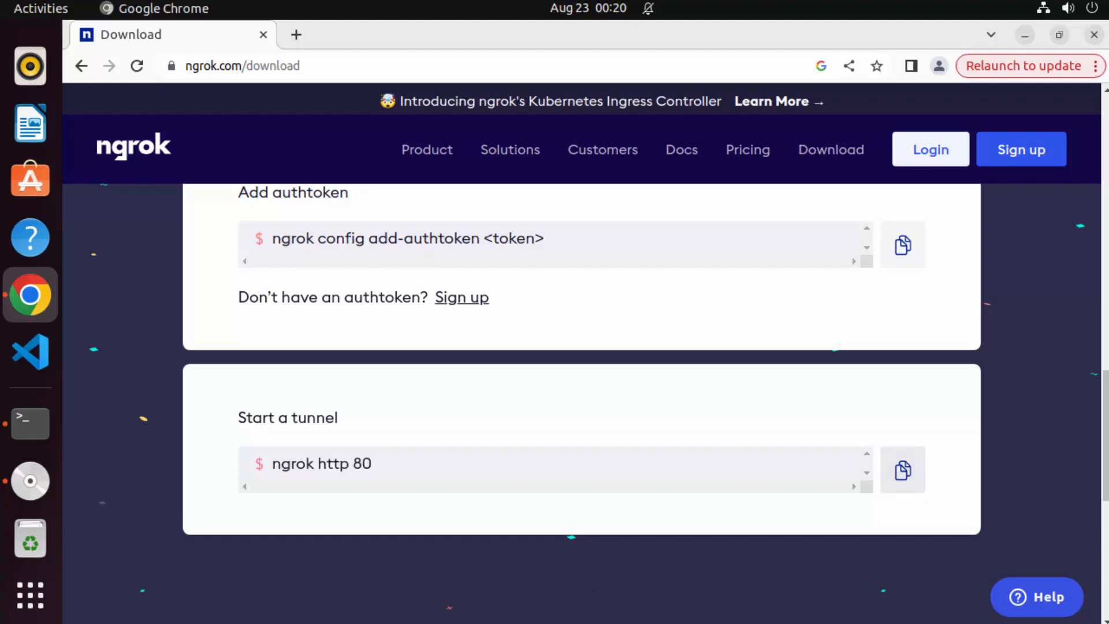
Step: Run 'ngrok http 80' in Terminal, bringing the tunnel online with a public ngrok.io forwarding URL
click(30, 422)
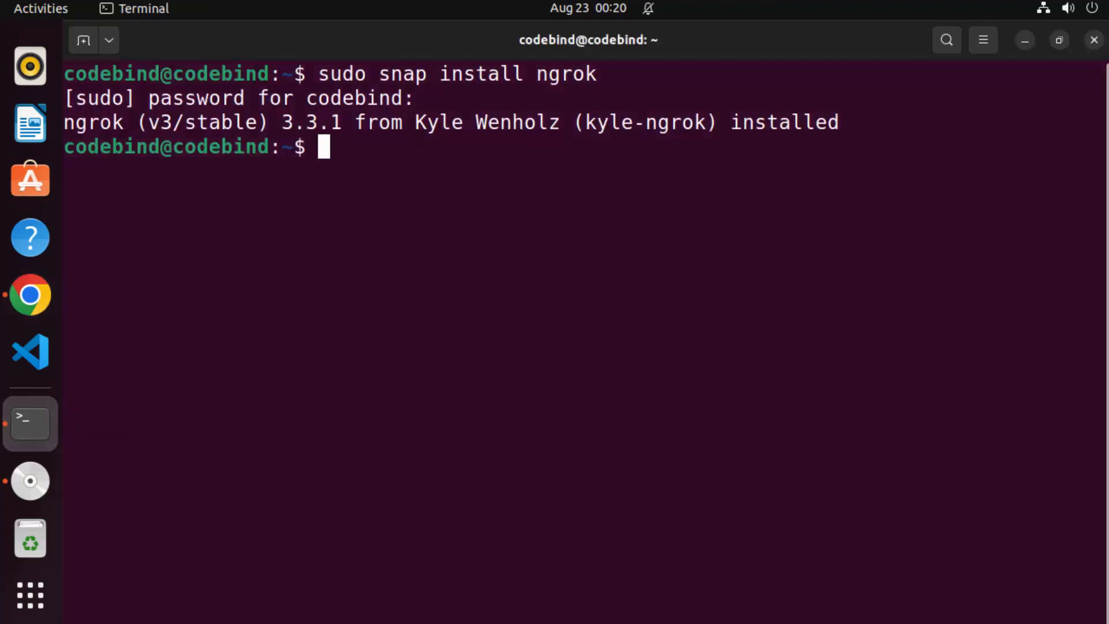
text(ngrok http 80)
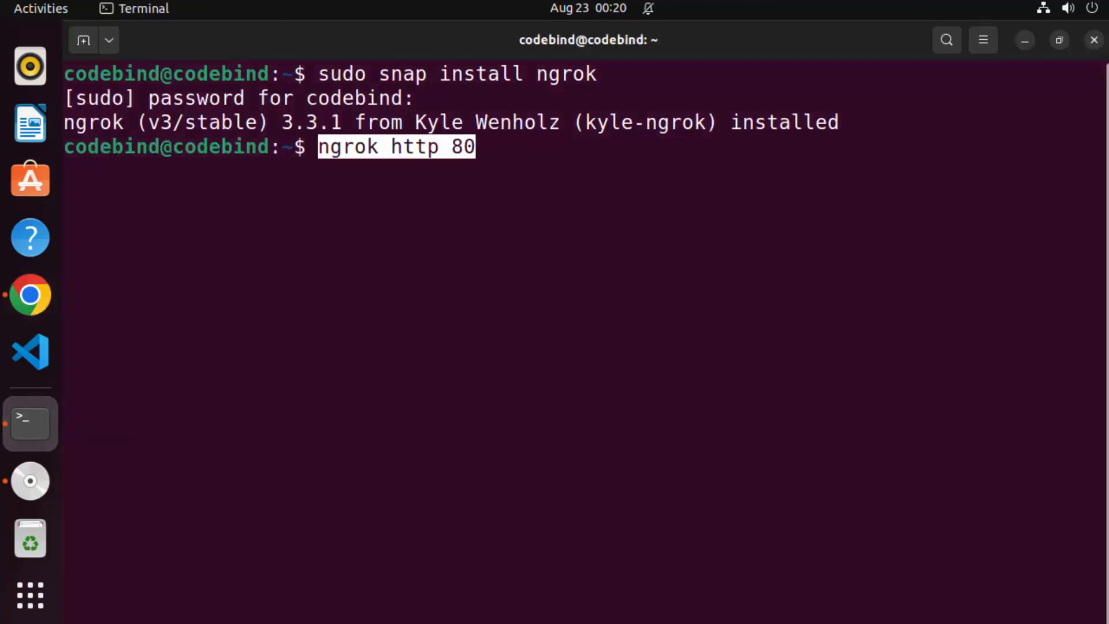
key(Return)
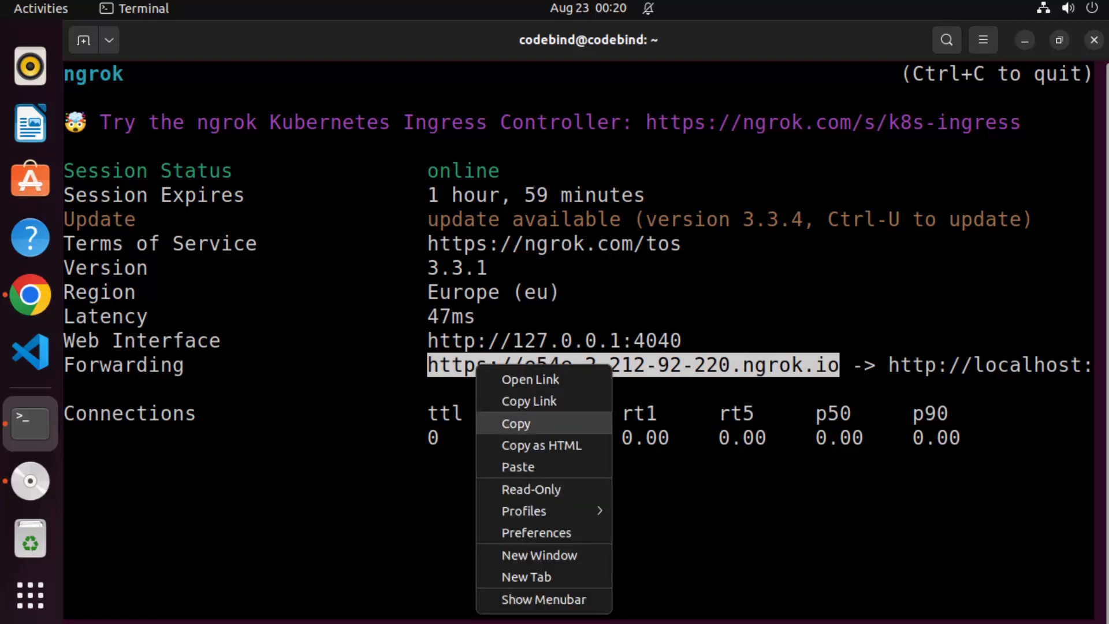
Step: Load e54e-2-212-92-220.ngrok.io in Chrome, which returns ERR_NGROK_6022 requiring an account and authtoken
click(515, 423)
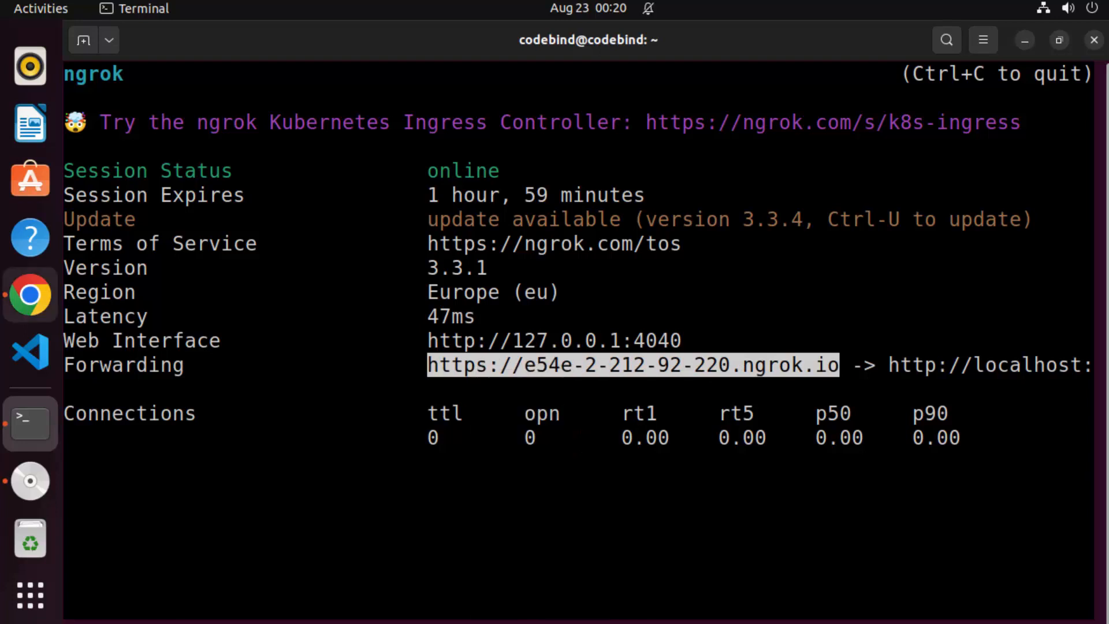
click(31, 294)
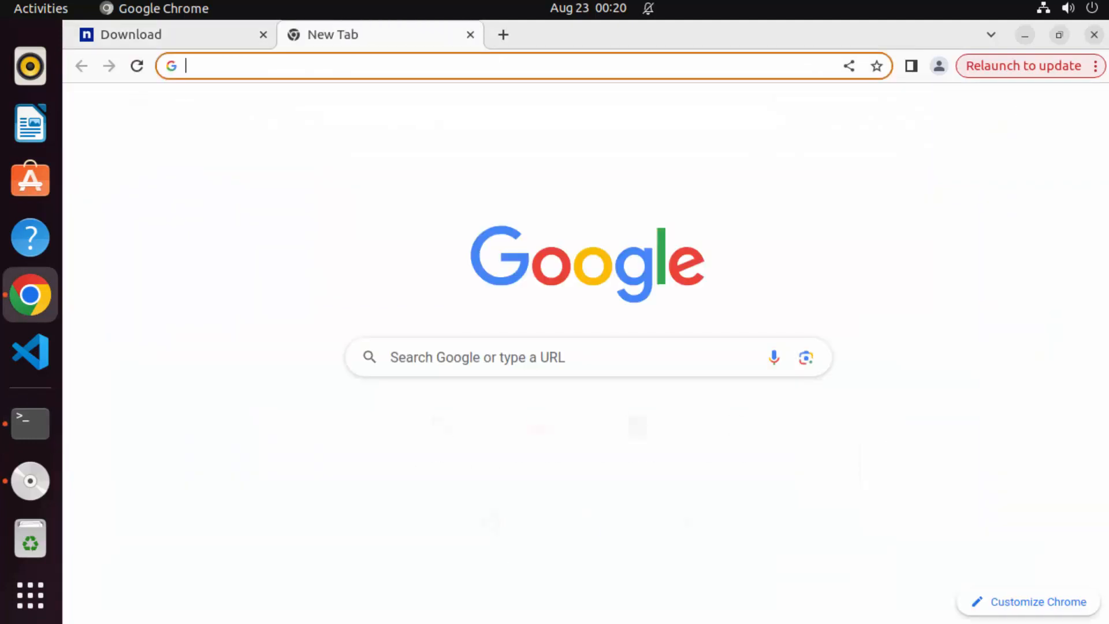
text(e54e-2-212-92-220.ngrok.io)
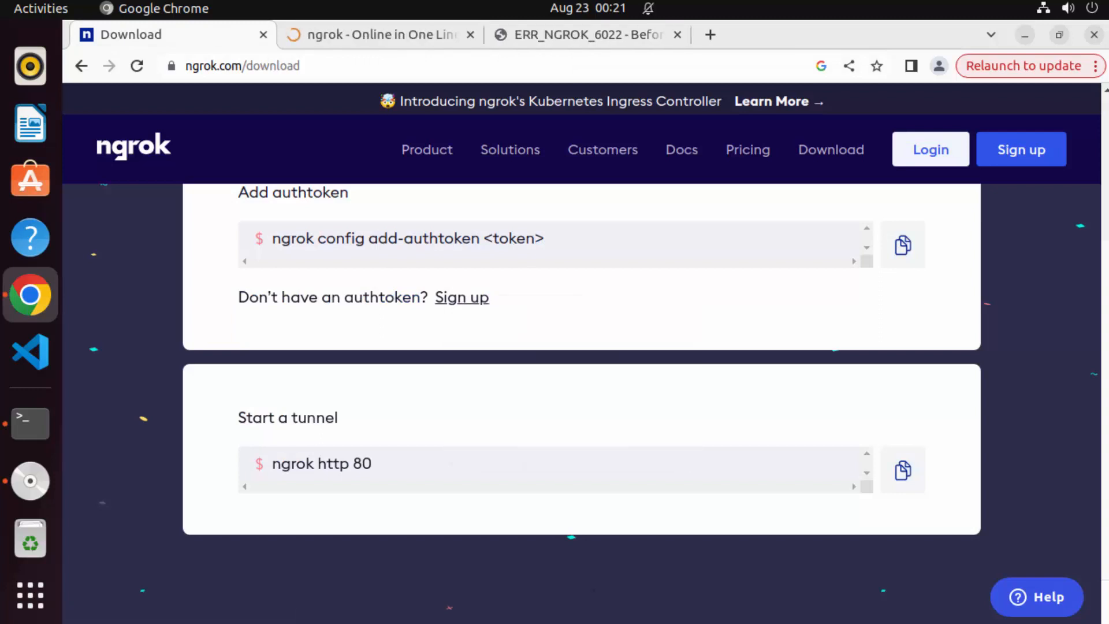
scroll(up, 3)
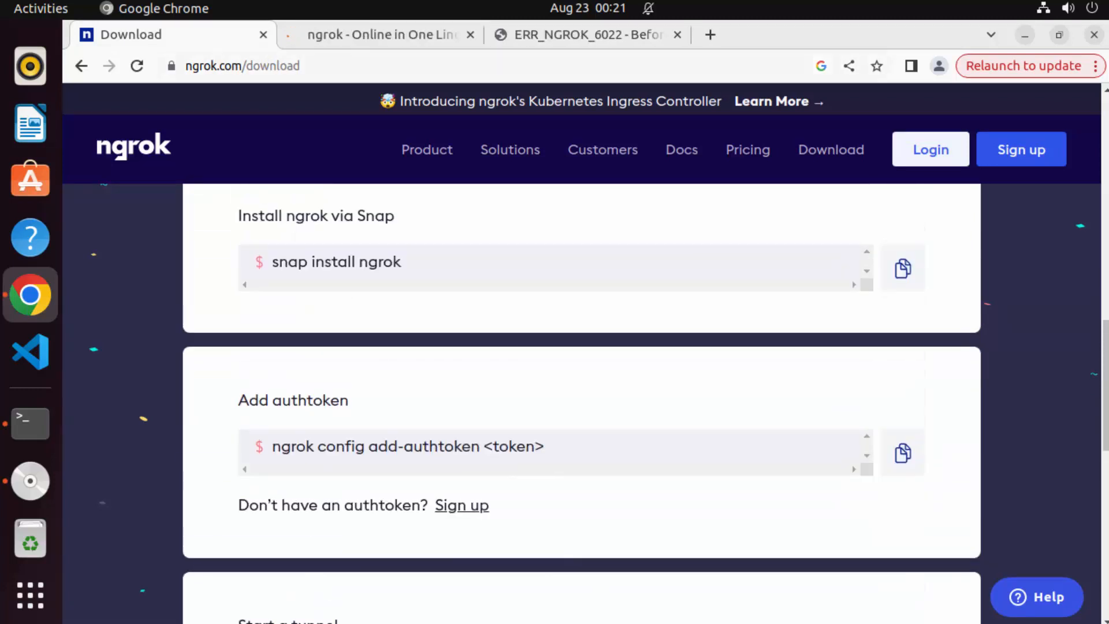
click(237, 64)
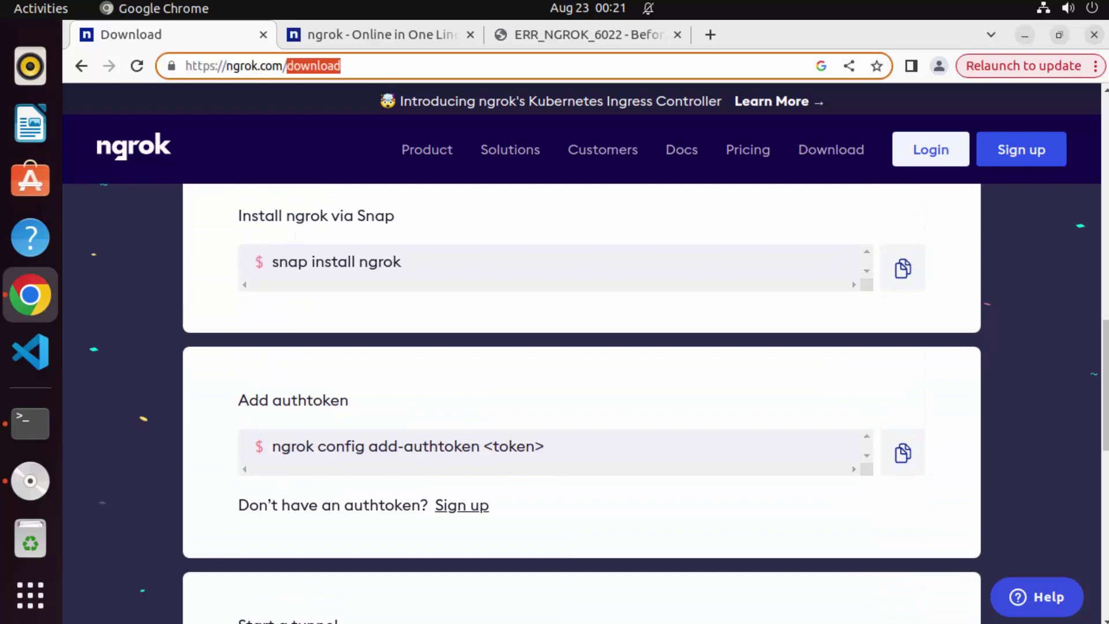
scroll(down, 3)
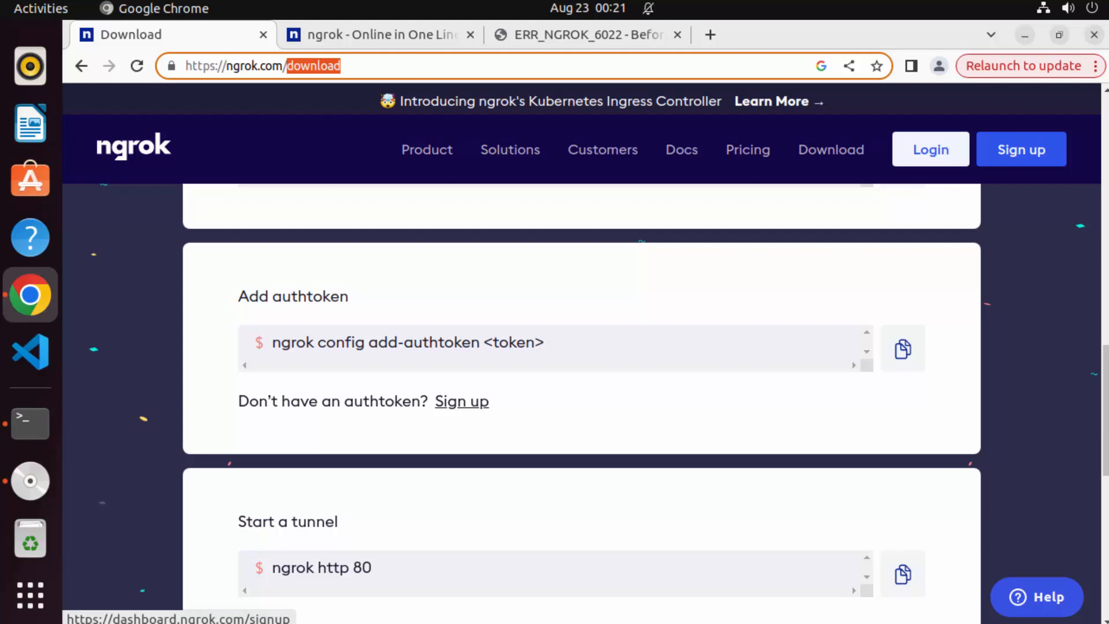
click(584, 34)
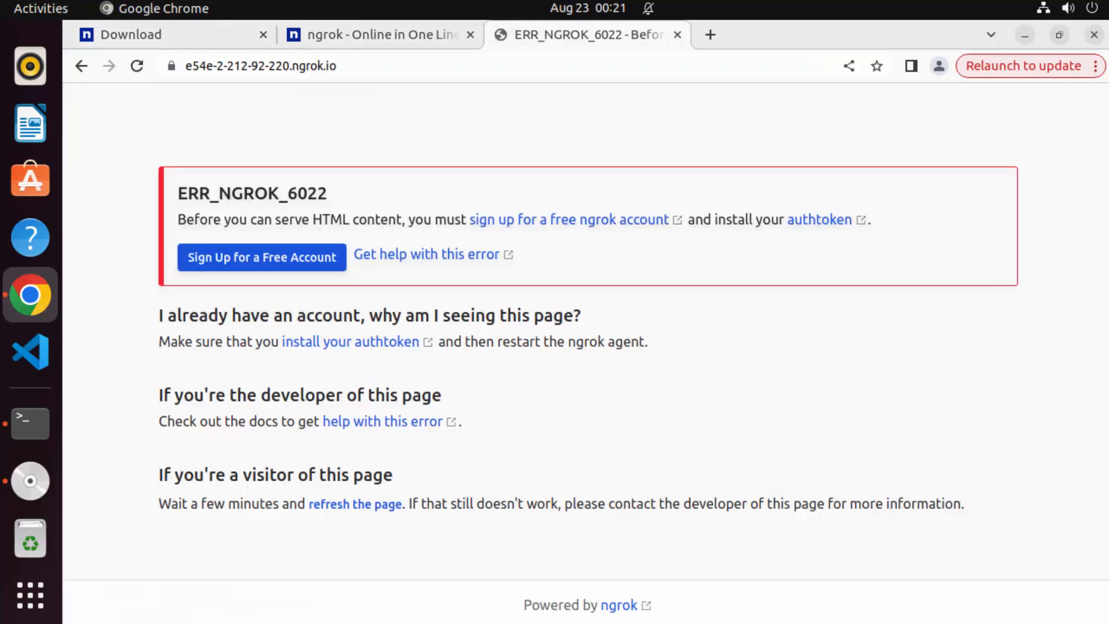
mouse_move(261, 256)
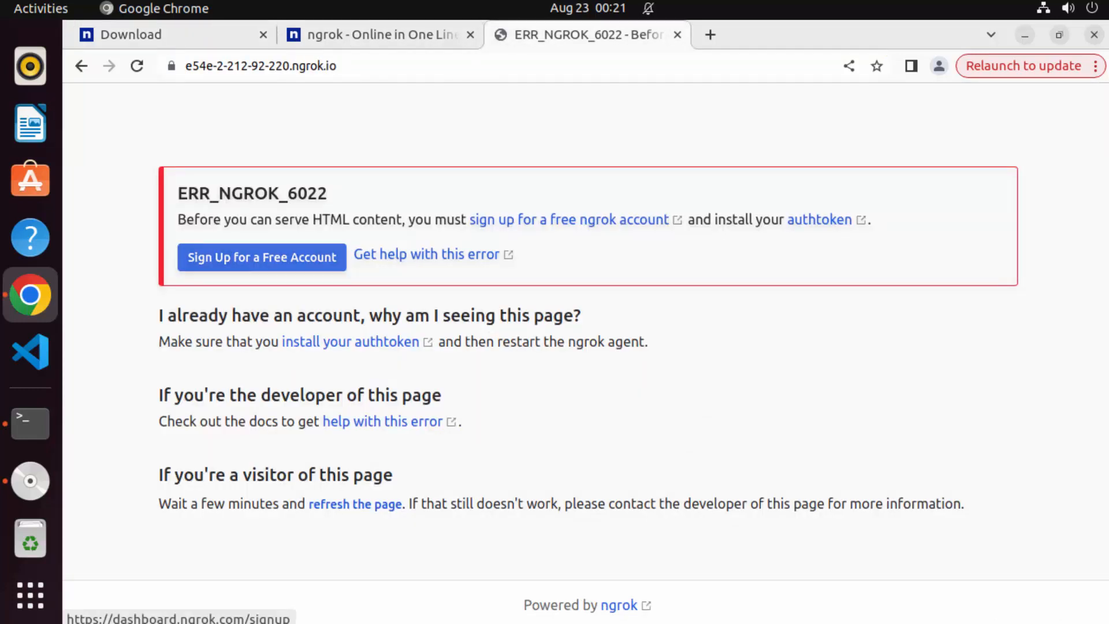
Step: Sign up for a free ngrok account on dashboard.ngrok.com and reach the welcome onboarding questions
click(261, 256)
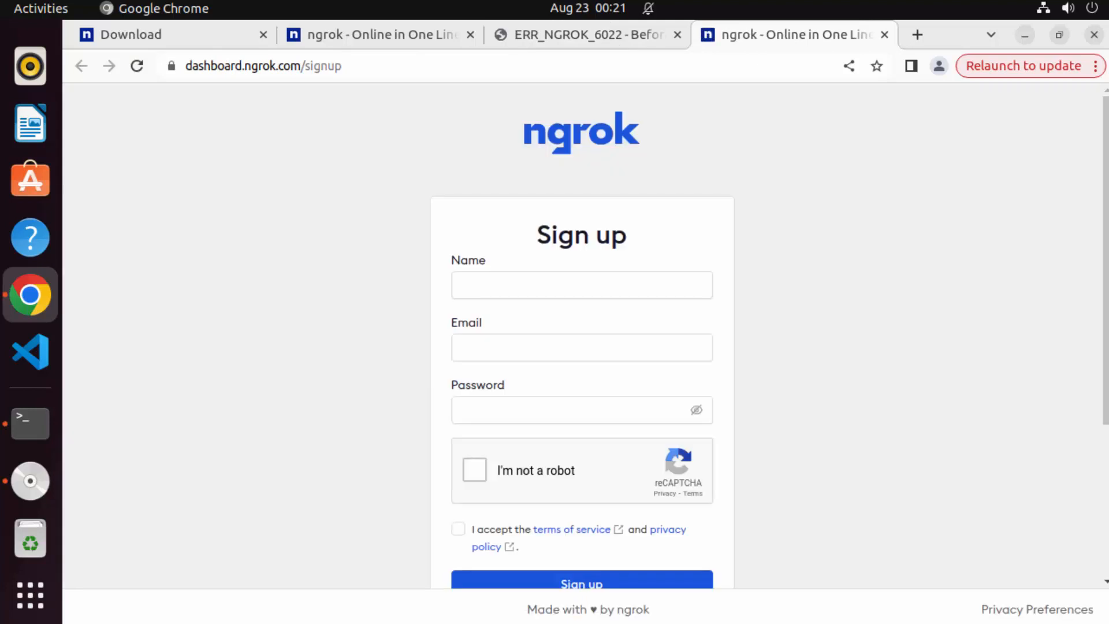
click(581, 284)
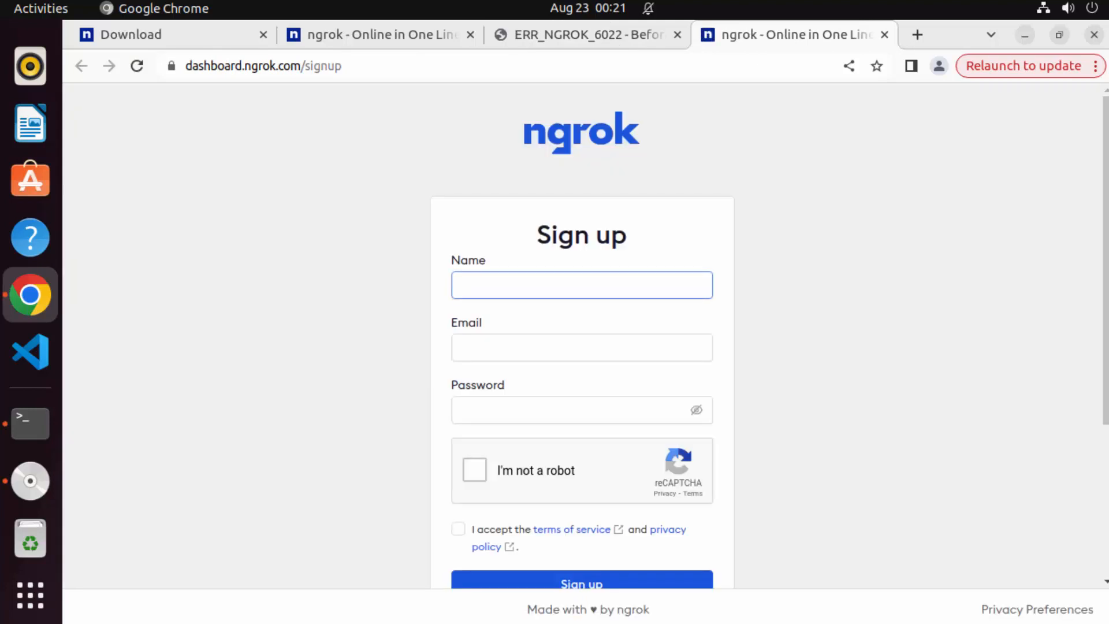
click(581, 284)
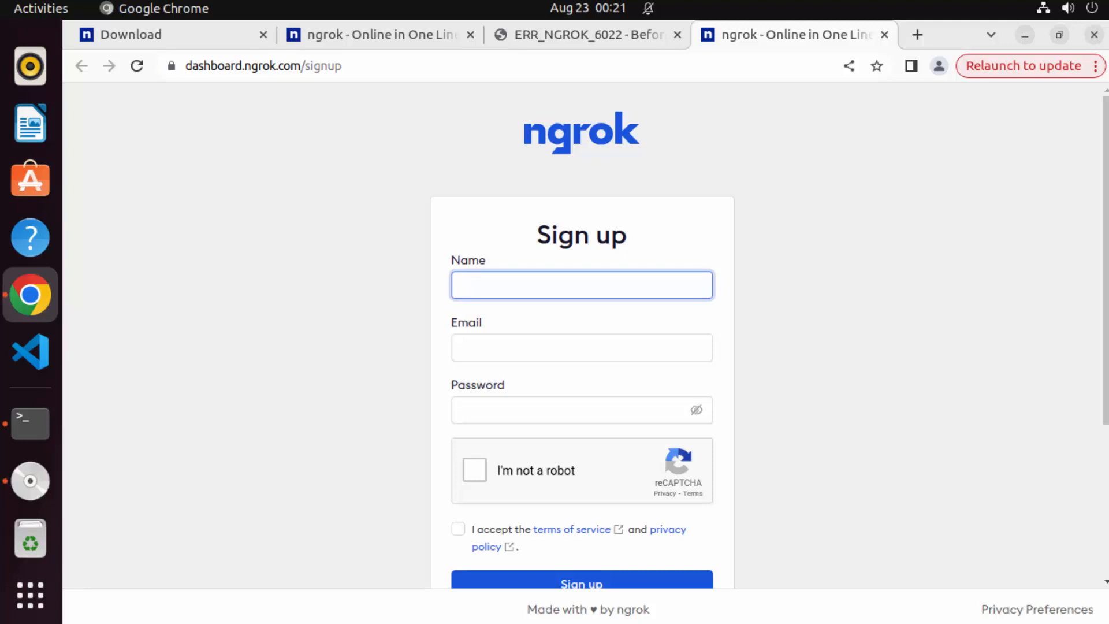
click(581, 284)
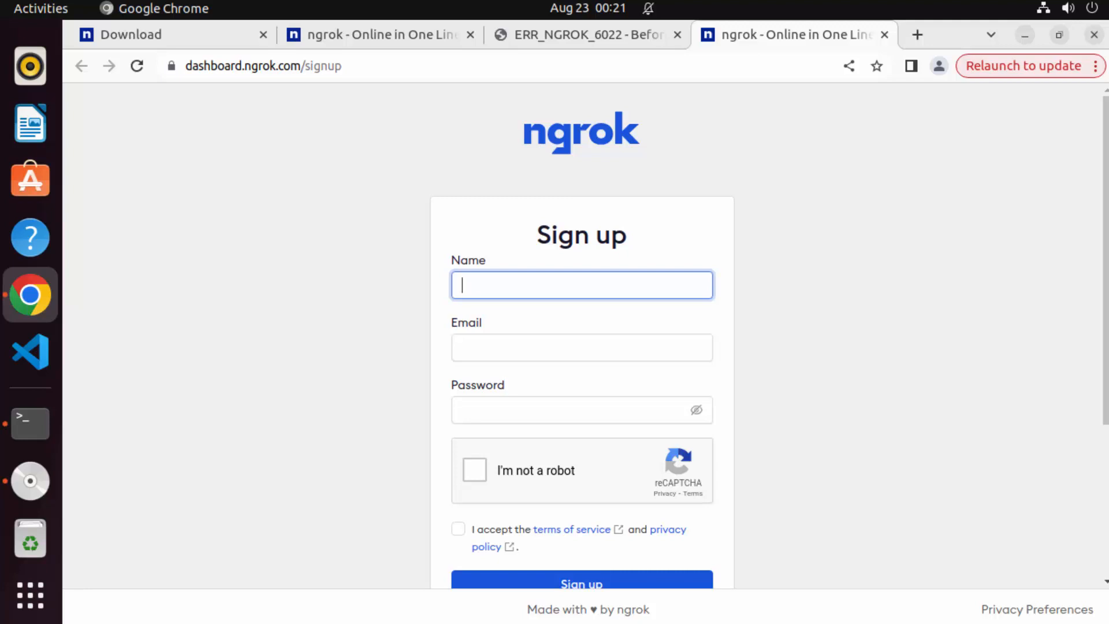
click(581, 582)
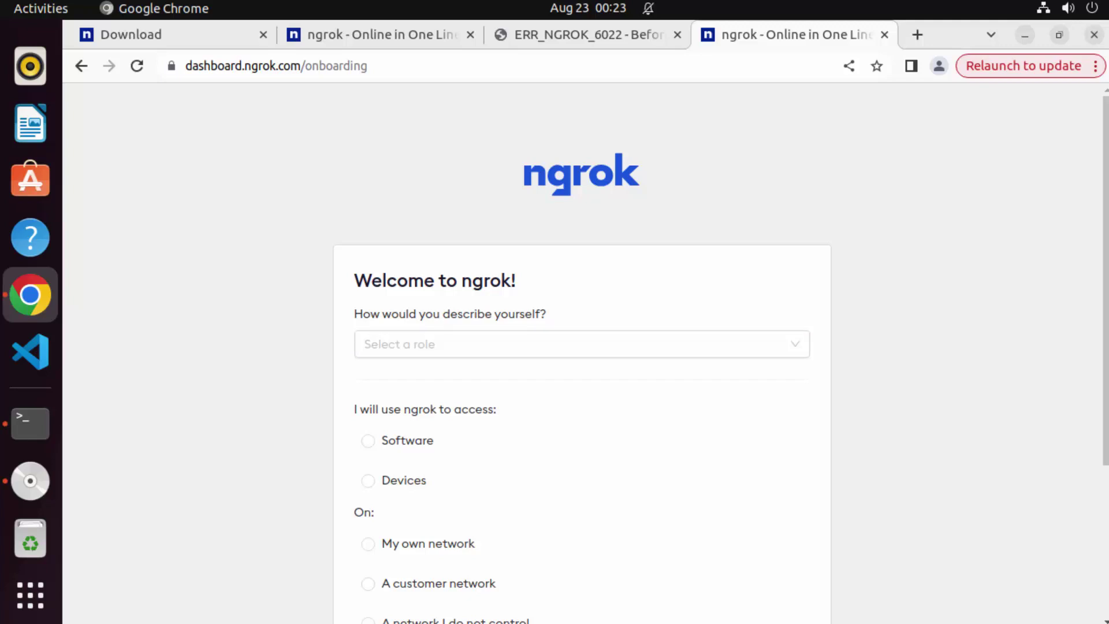
Step: Answer onboarding as App Developer, Software, My own network, Myself, and continue to Setup & Installation
click(580, 344)
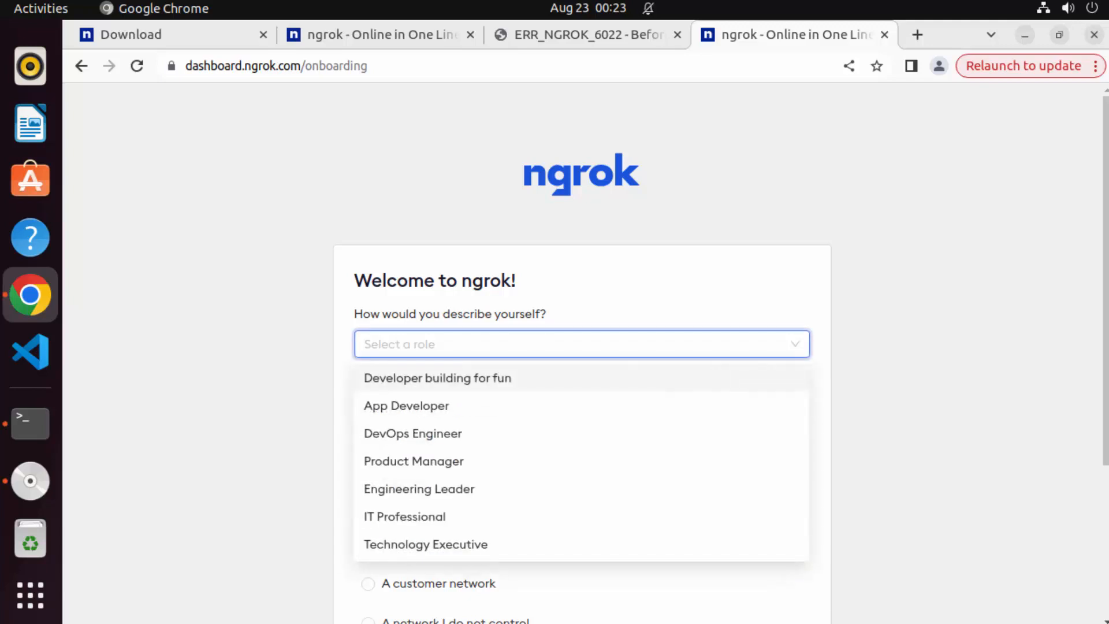
mouse_move(406, 406)
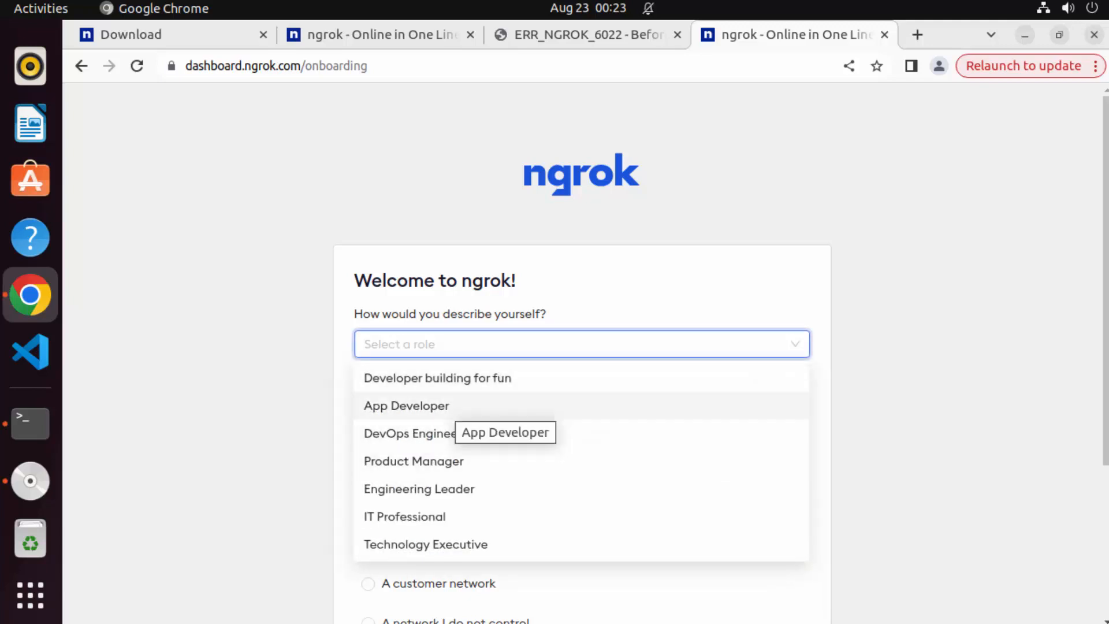
click(406, 406)
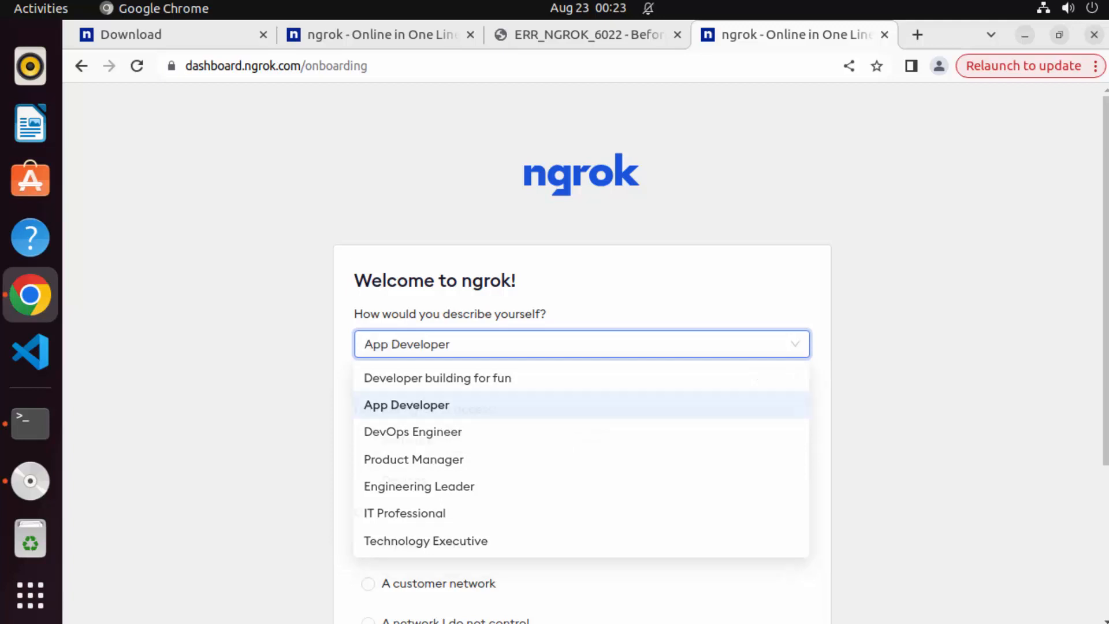
click(406, 406)
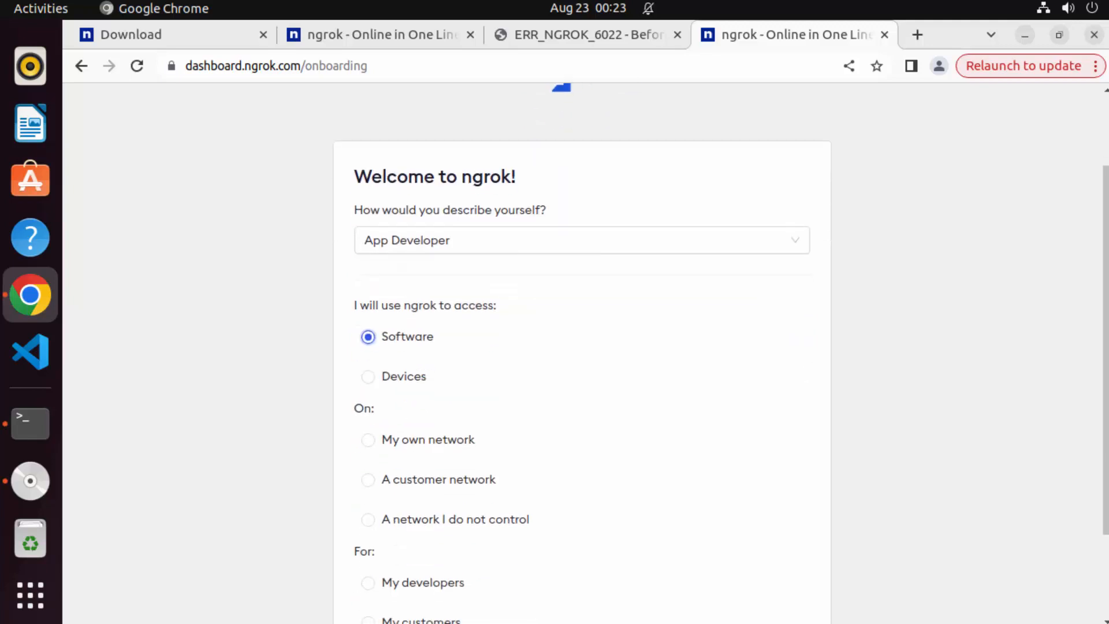
scroll(down, 3)
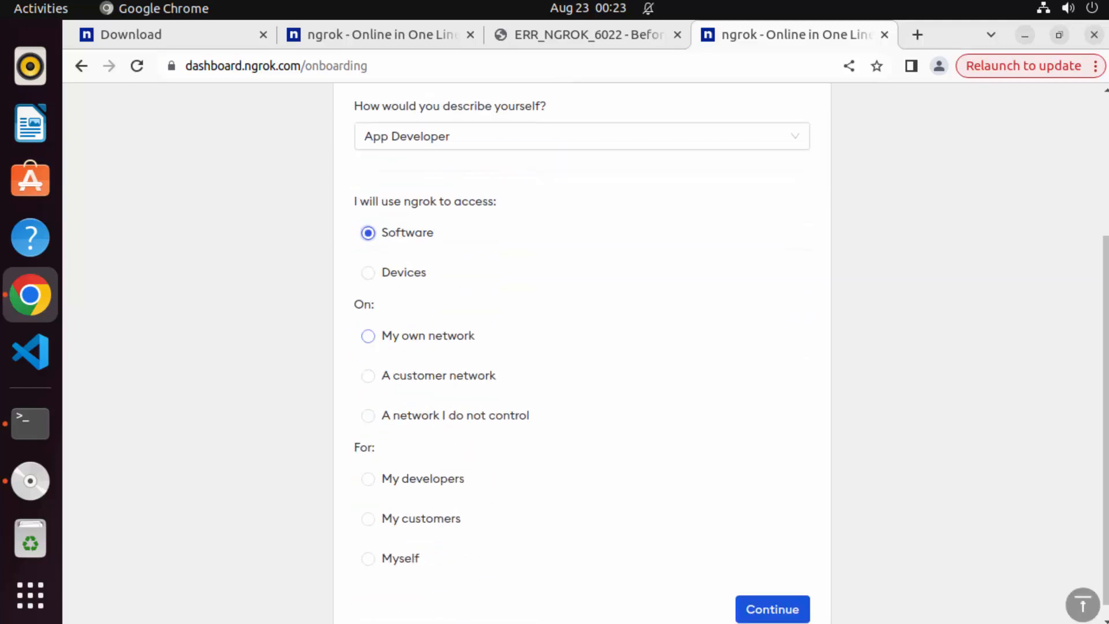
click(367, 335)
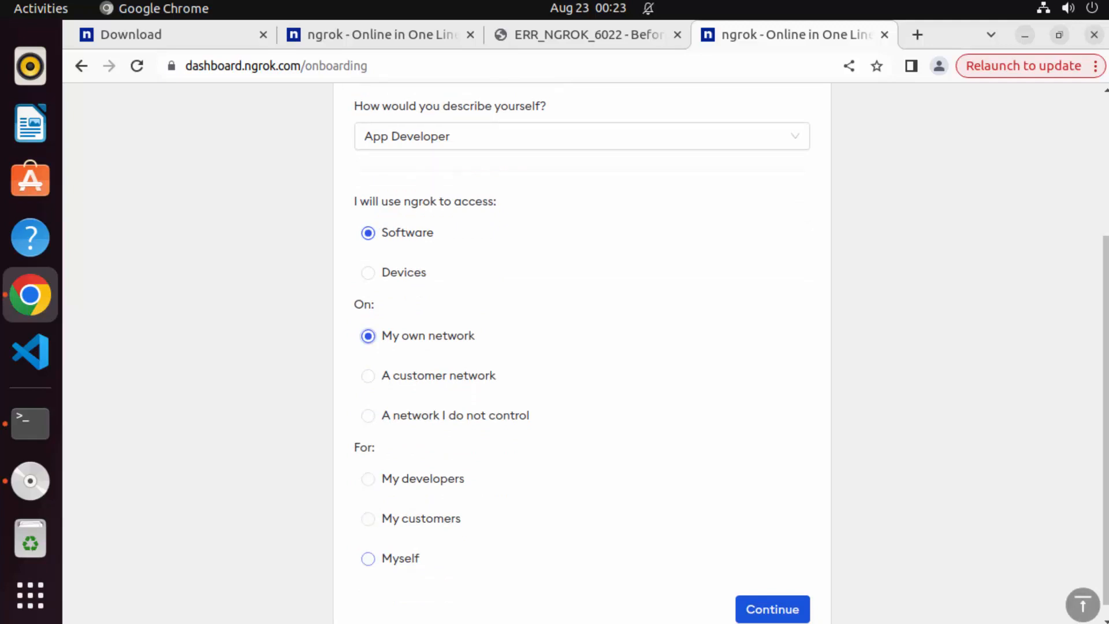
click(367, 557)
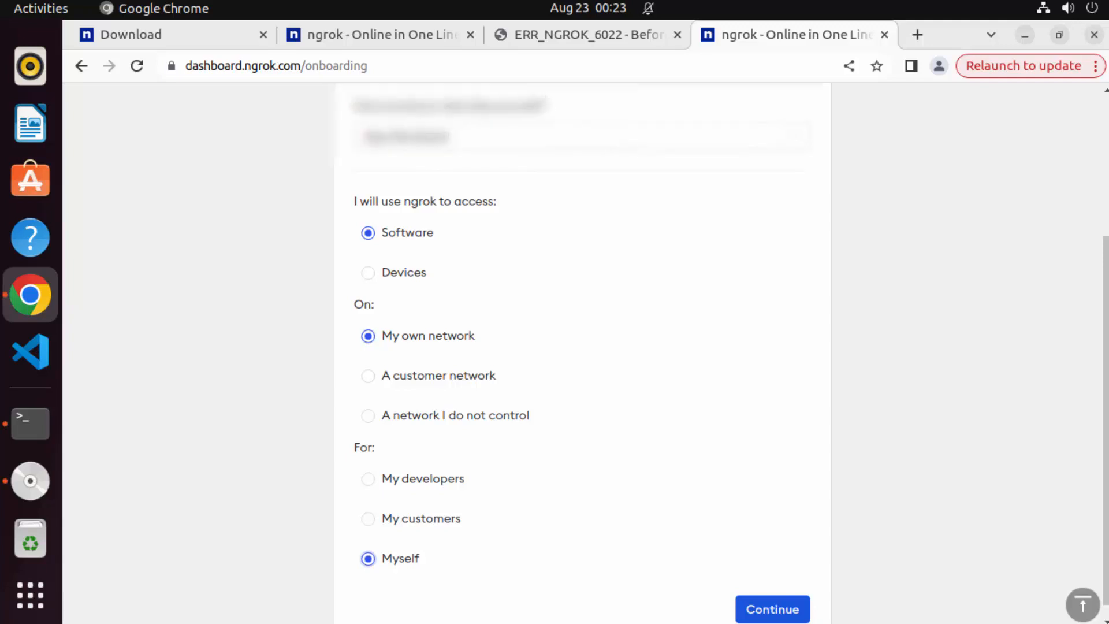
click(771, 607)
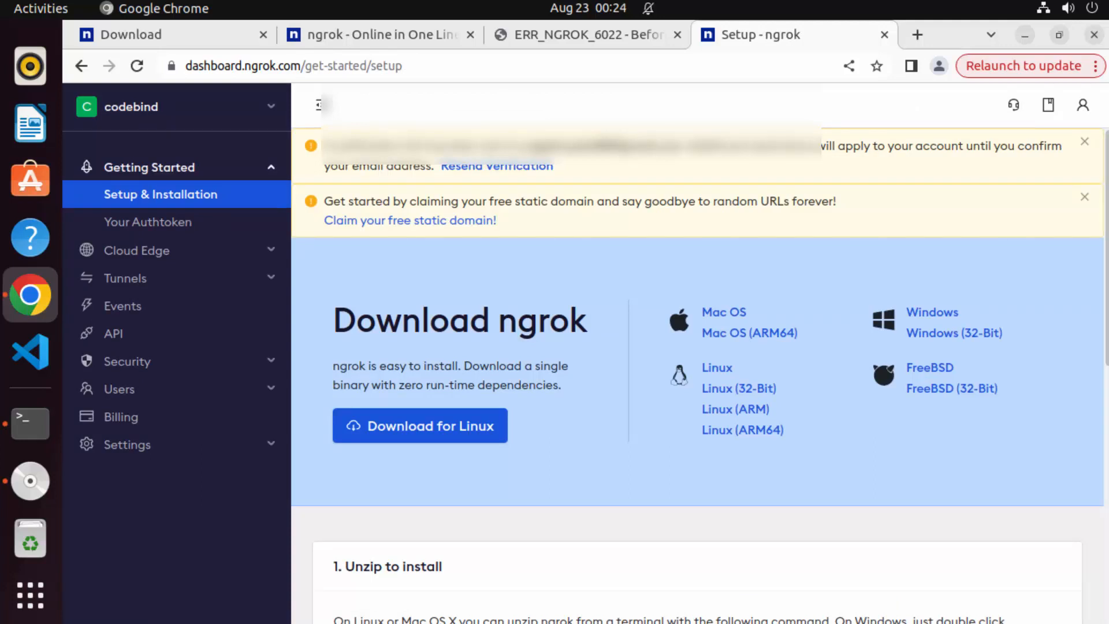
Step: Copy the account-specific 'ngrok config add-authtoken' command from the setup page for the Terminal
scroll(down, 3)
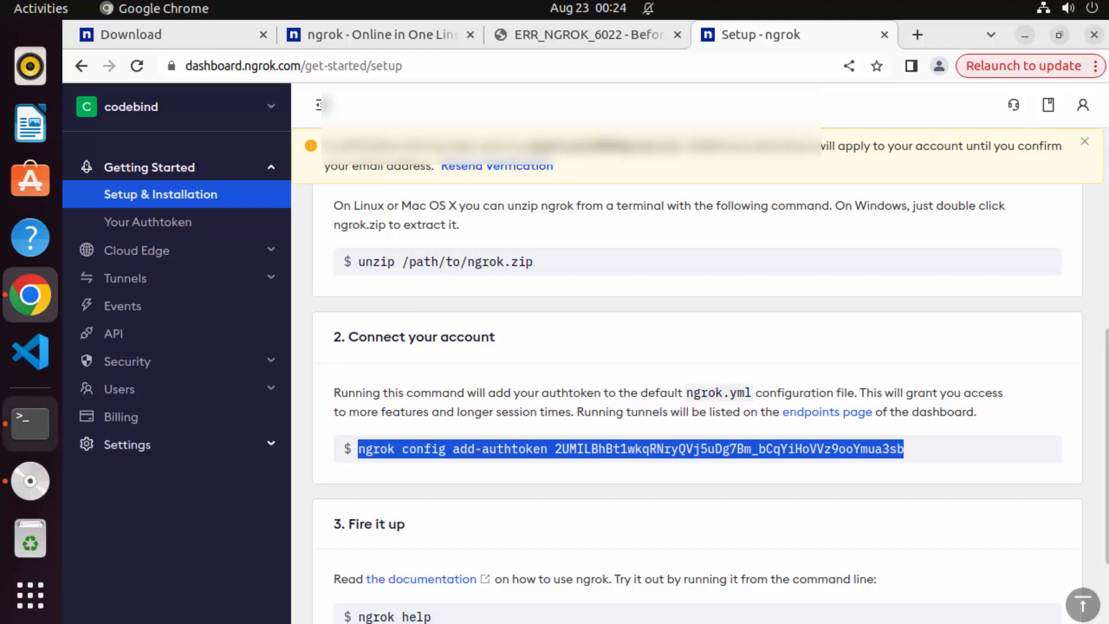
click(29, 423)
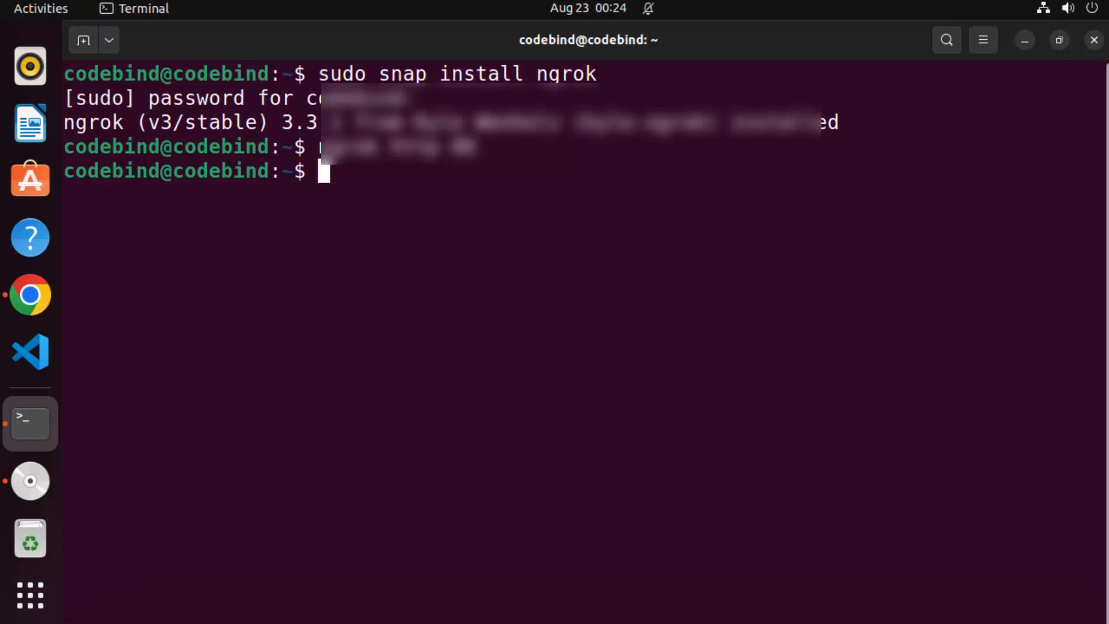
Step: Run ngrok http 80 after saving the authtoken; the tunnel fails because the email is unverified
text(cle)
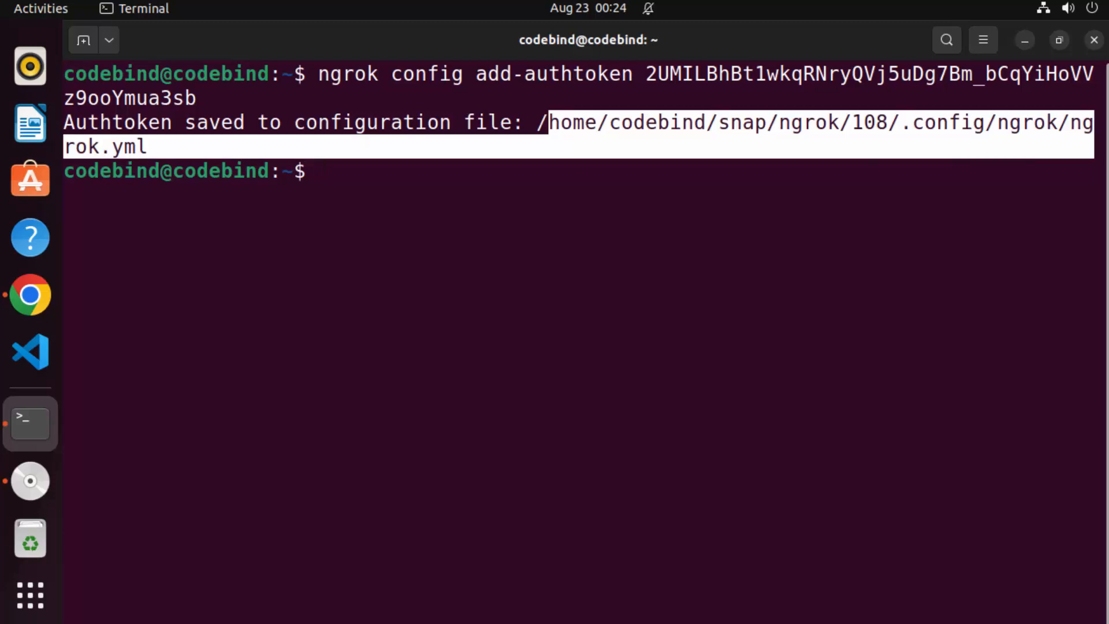
text(clear)
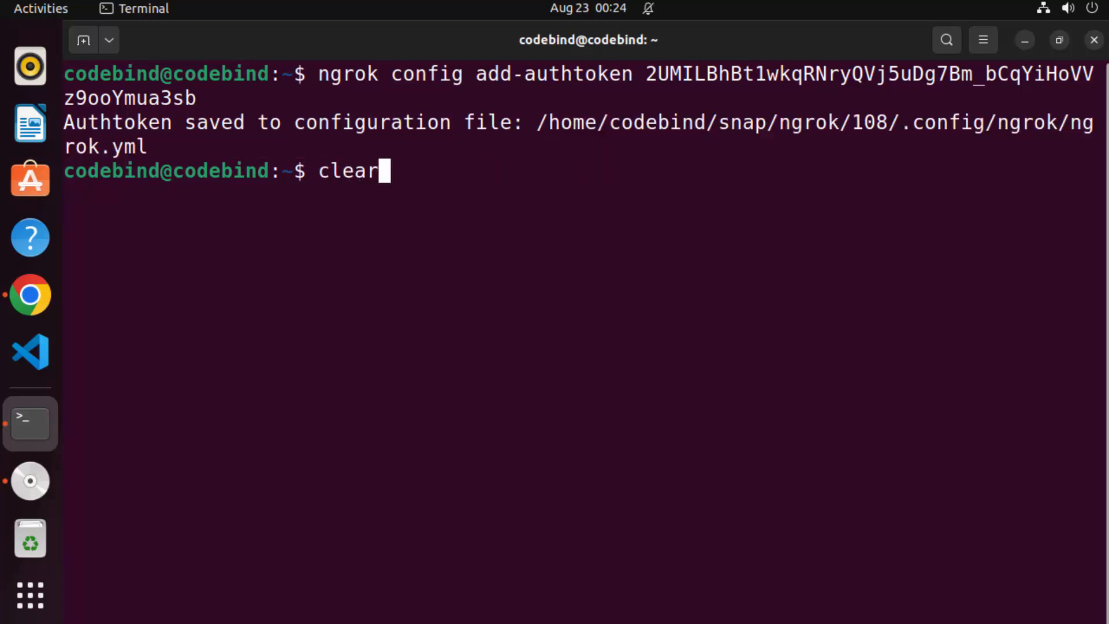
text(ngrok http 80)
text(c)
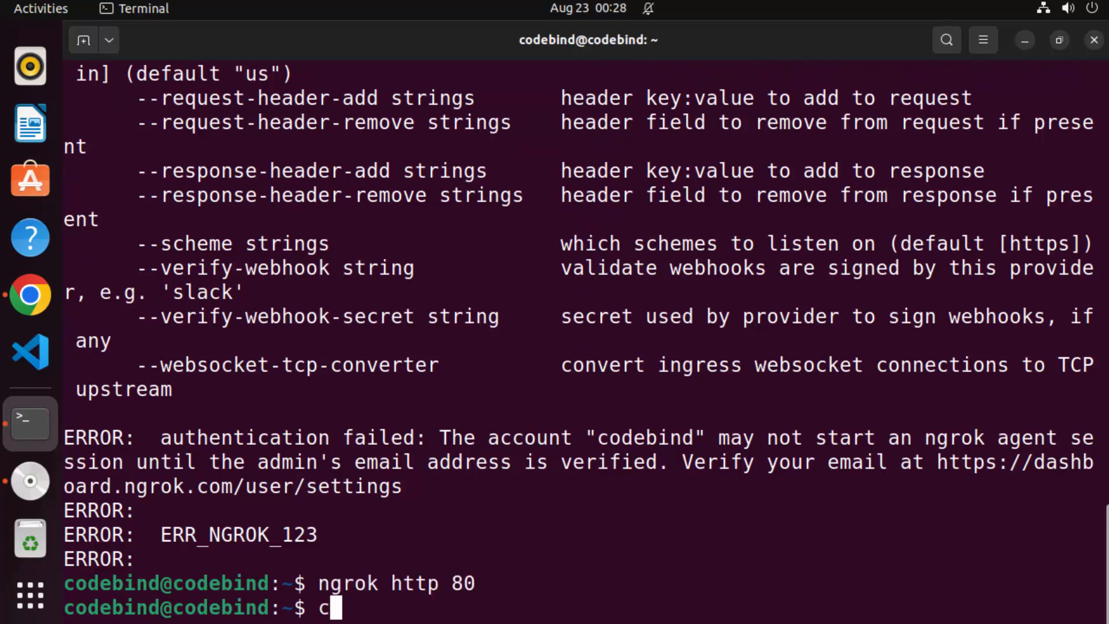
text(lear)
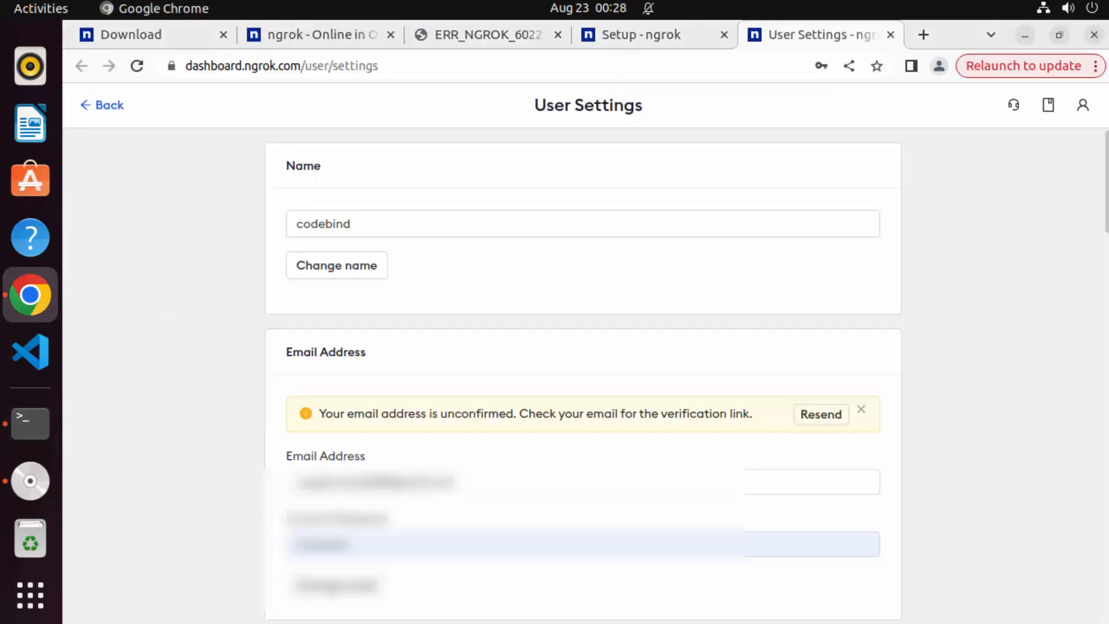
Step: Check email confirmation in User Settings, then visit the ngrok-free.app forwarding URL's warning page
click(315, 35)
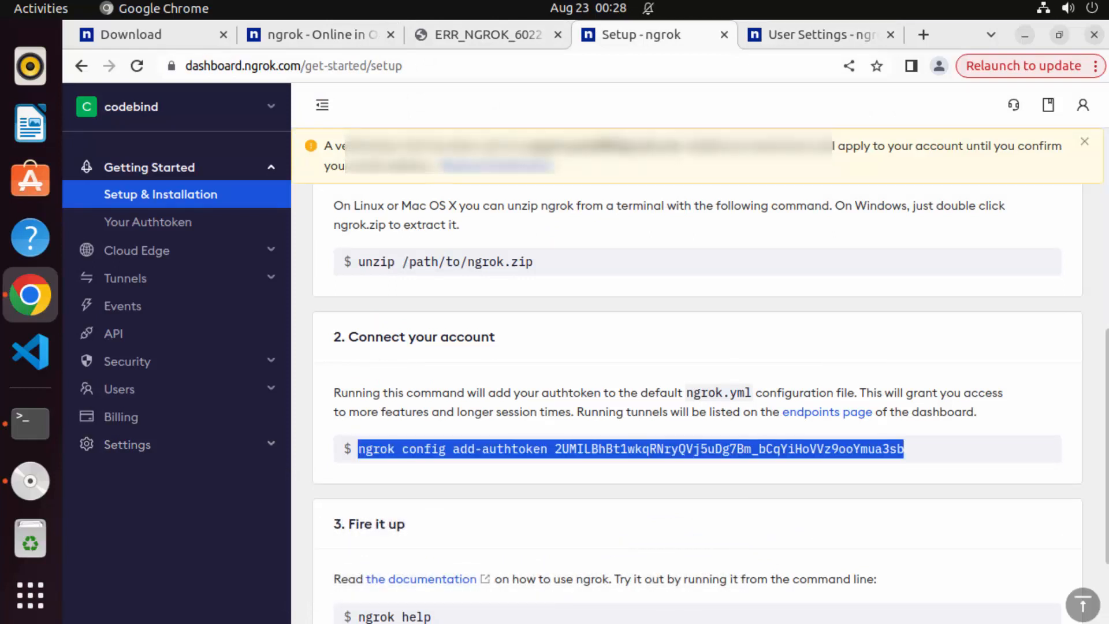
click(27, 423)
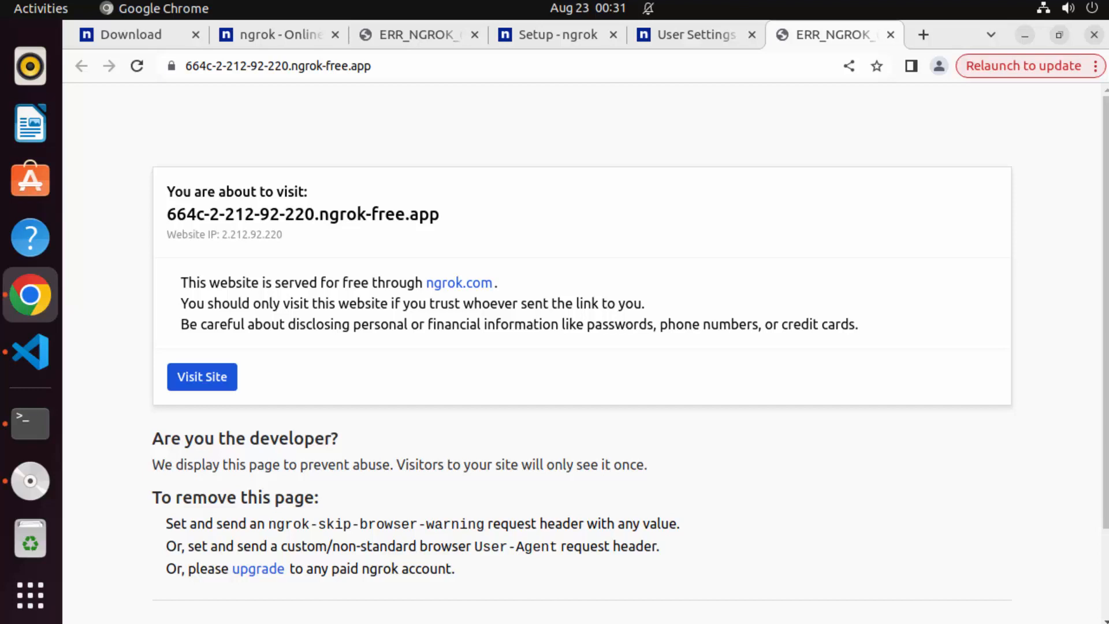
click(30, 351)
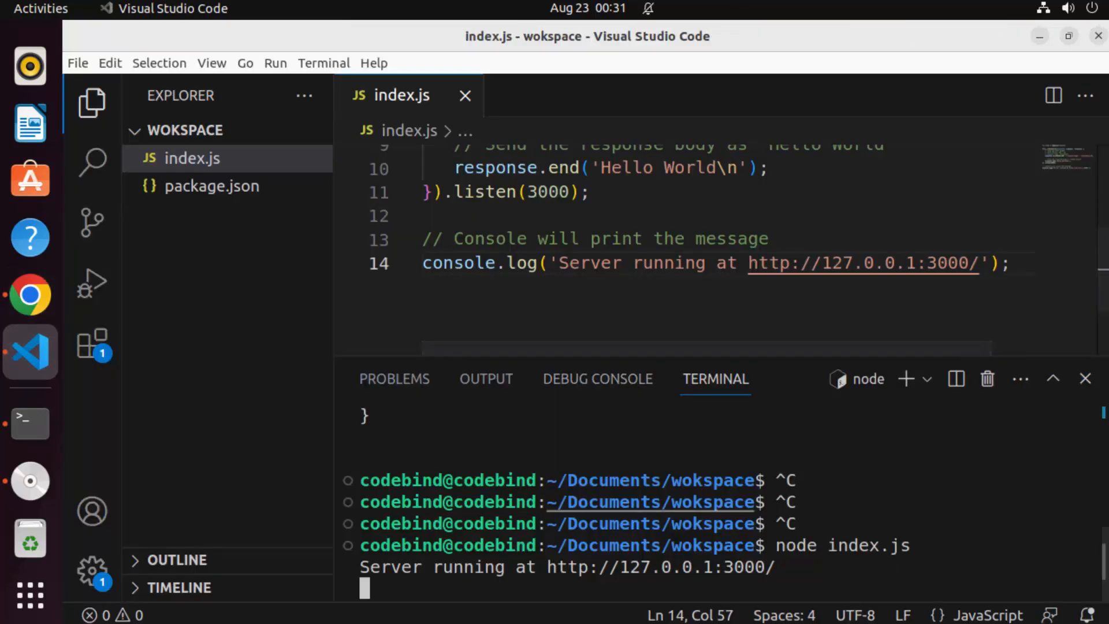
mouse_move(657, 567)
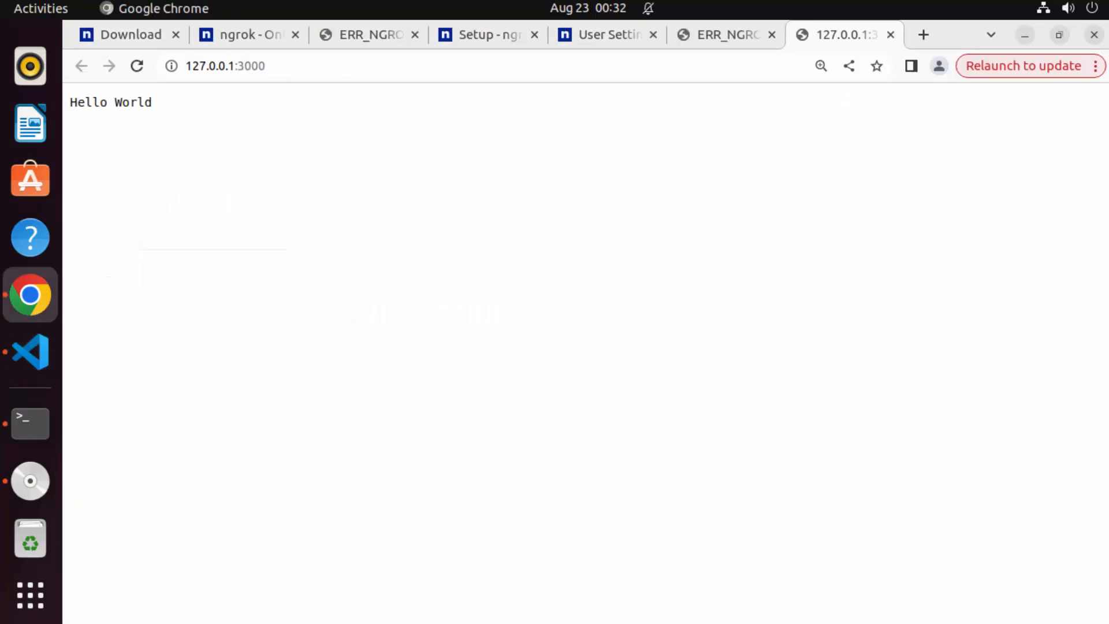
Step: View the local Hello World page at 127.0.0.1:3000 zoomed in, then return to the terminal
click(820, 66)
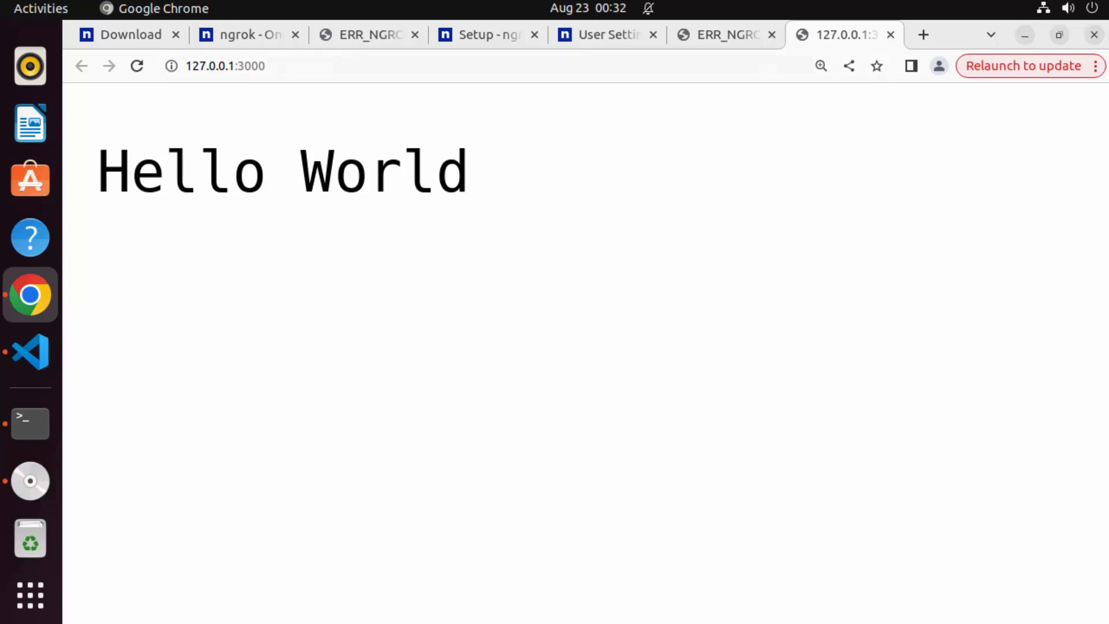
click(224, 66)
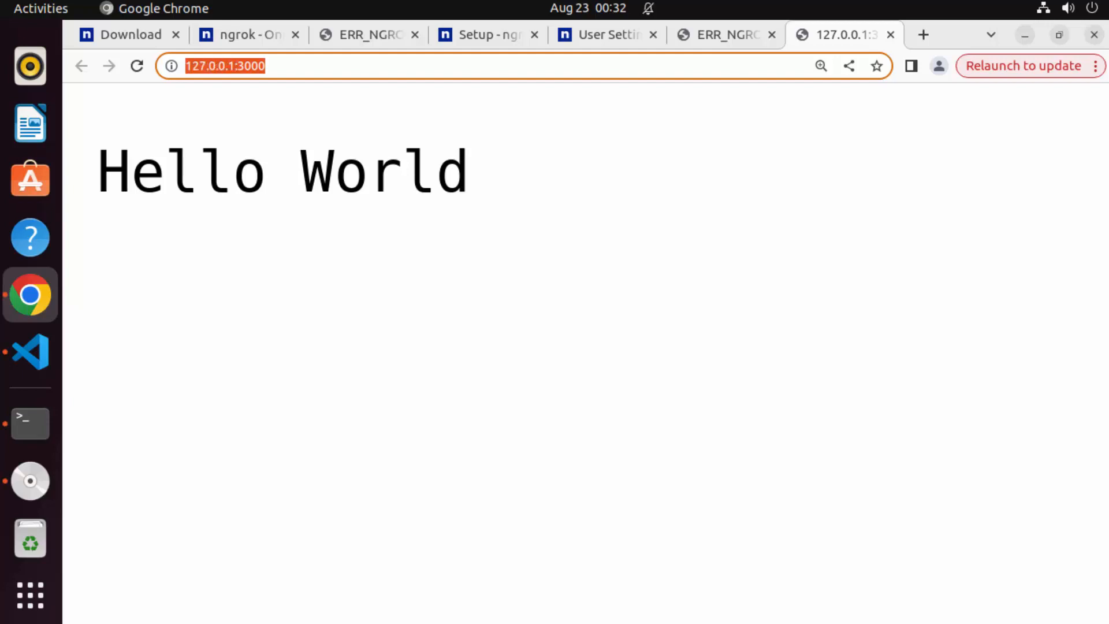
click(28, 422)
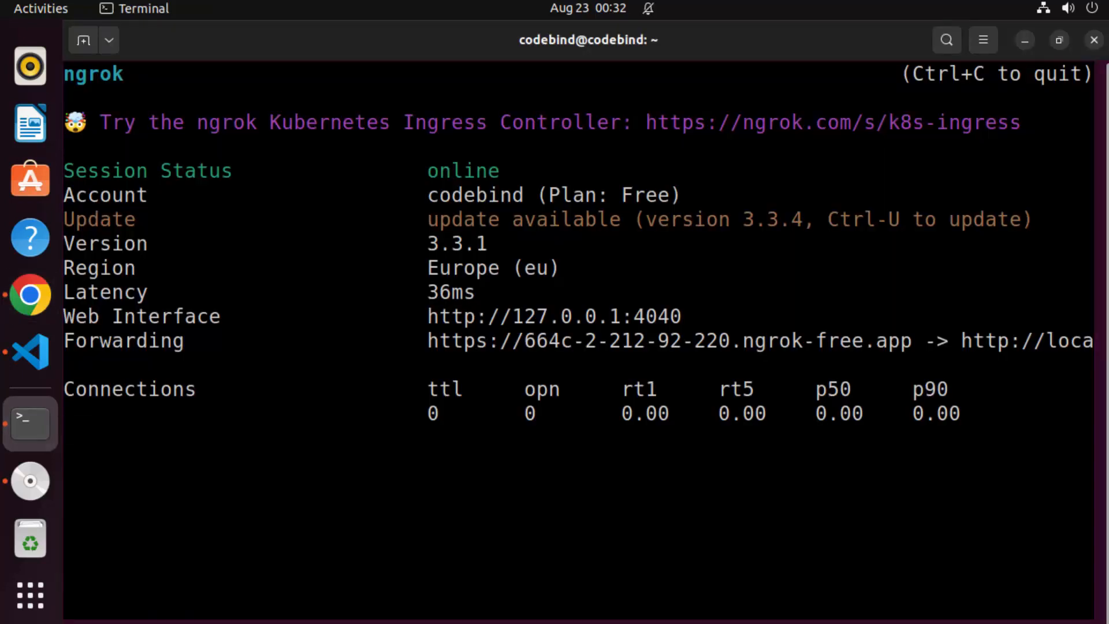
Step: Stop ngrok and rerun it as ngrok http 3000, selecting the new 439f-2-212-92-220.ngrok-free.app address
key(ctrl+c)
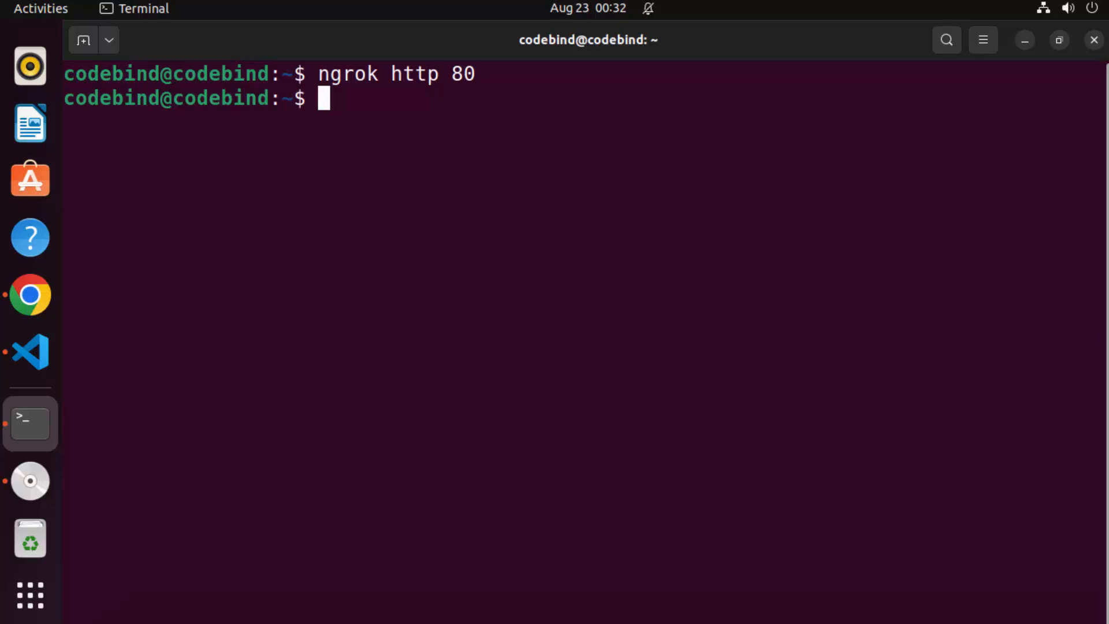
text(ngrok http 80)
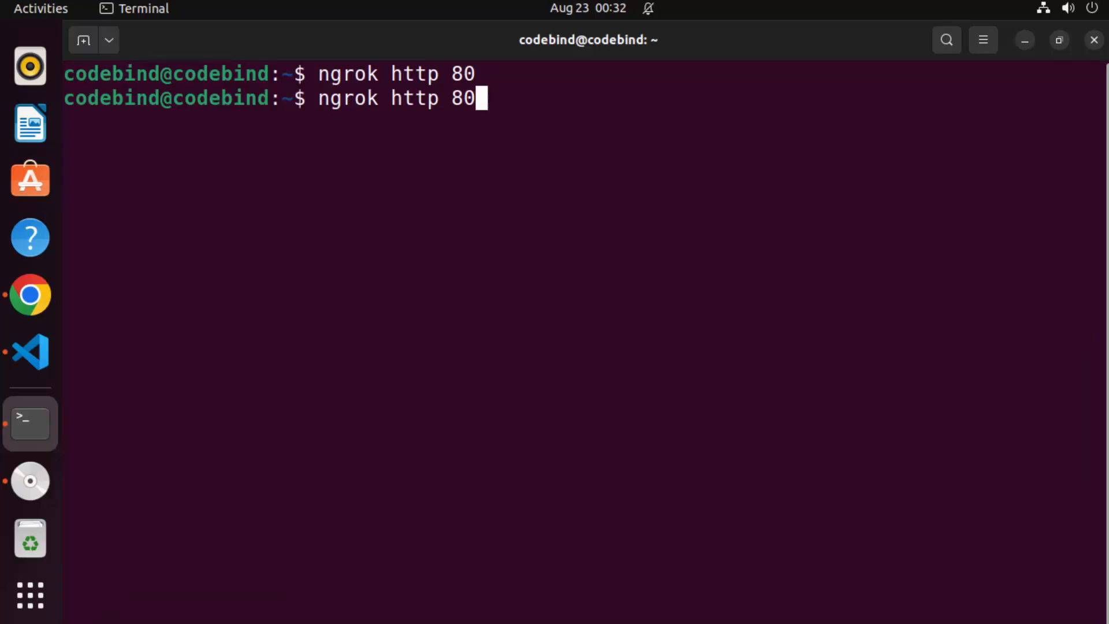
key(BackSpace)
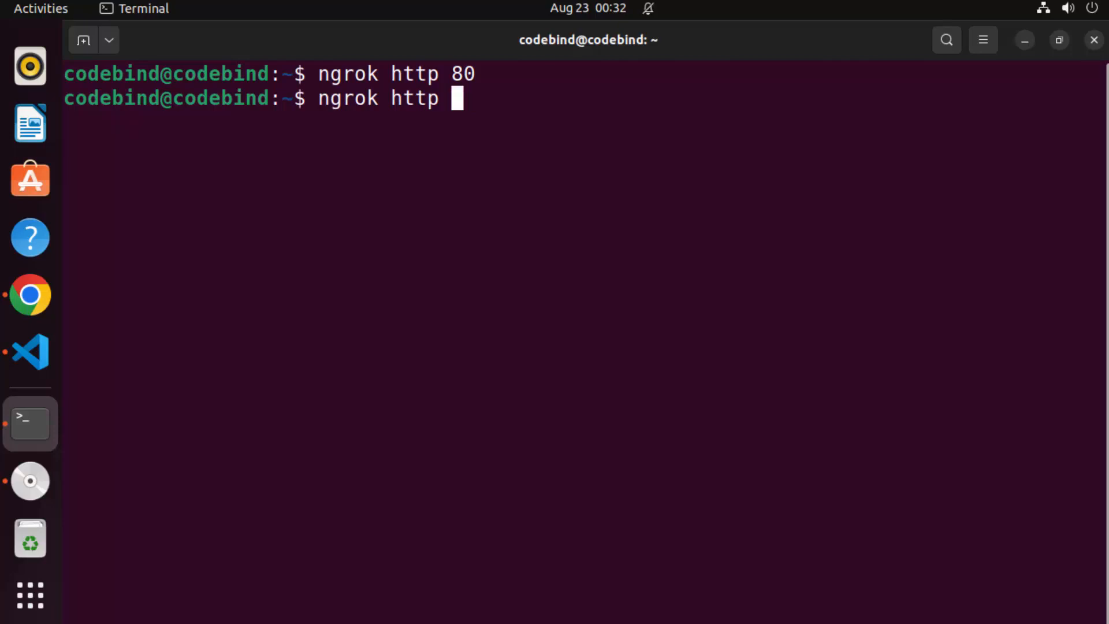
text(3000)
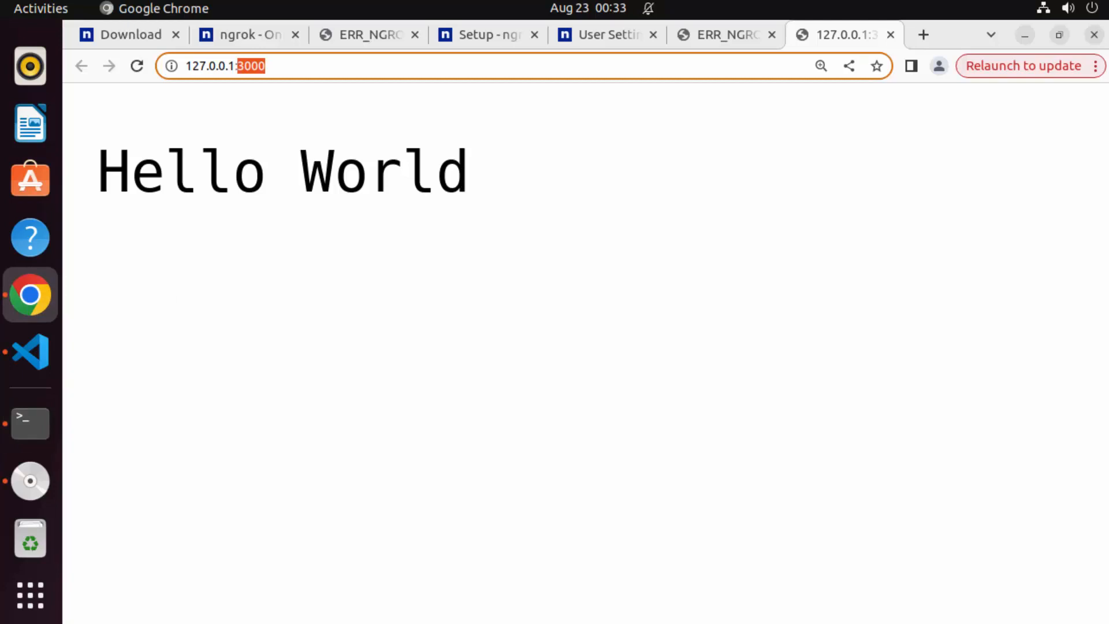
click(29, 422)
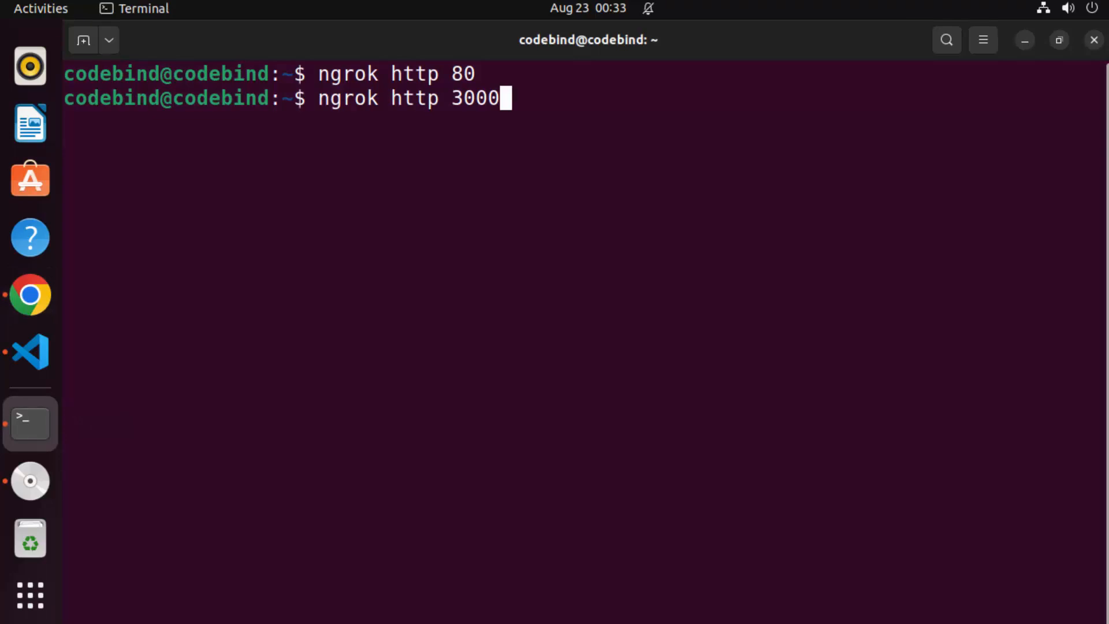
key(Return)
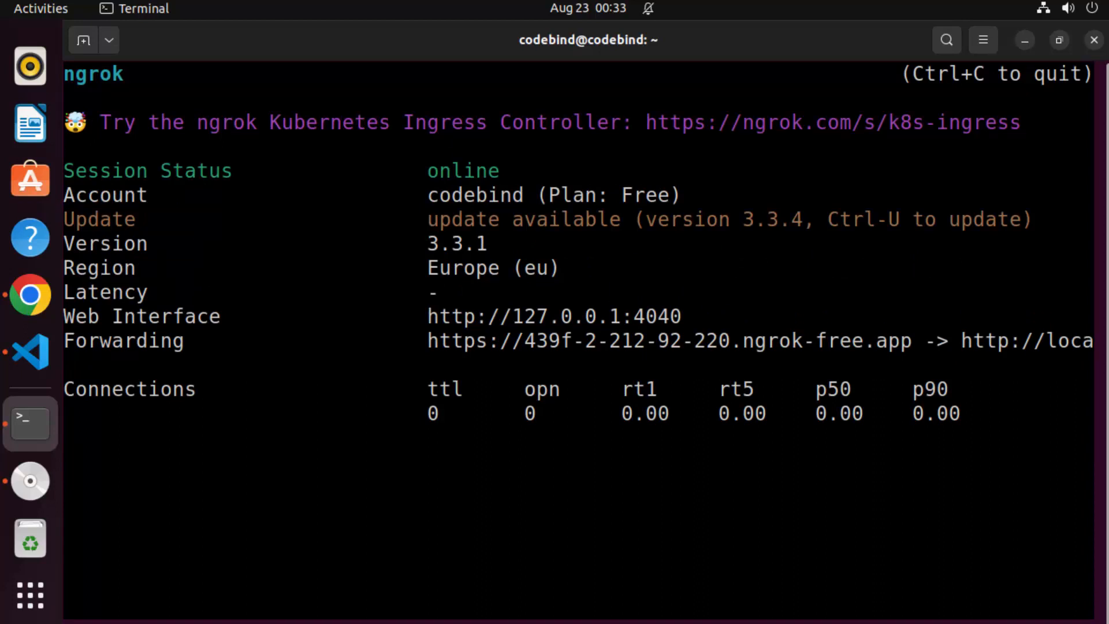
double_click(825, 341)
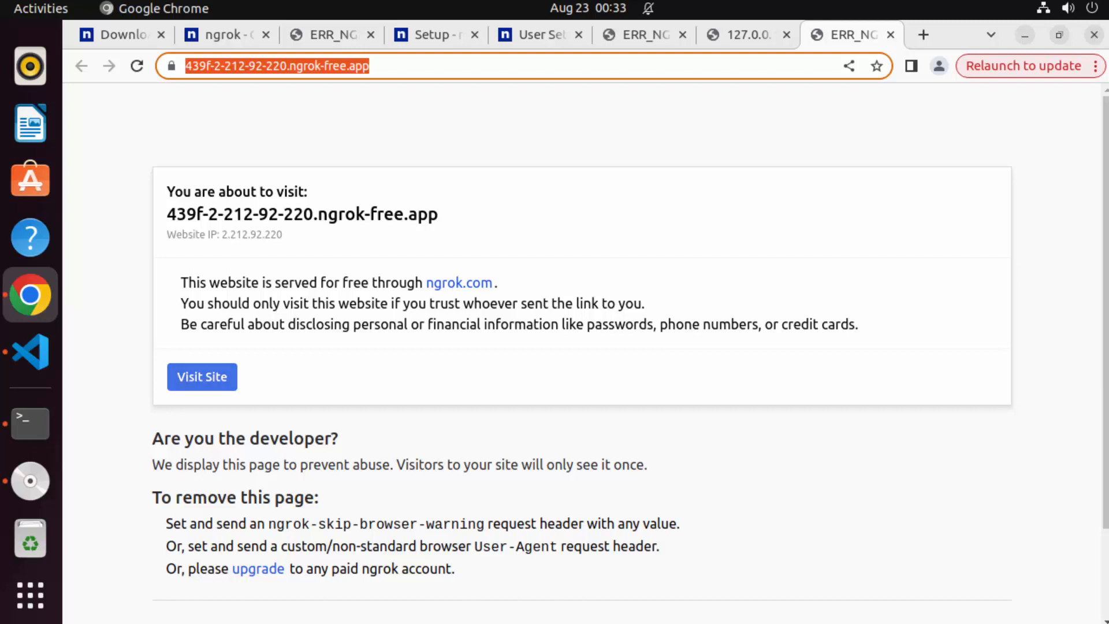
Step: Continue past the visit warning to the tunnelled Hello World page and select its public address
click(201, 376)
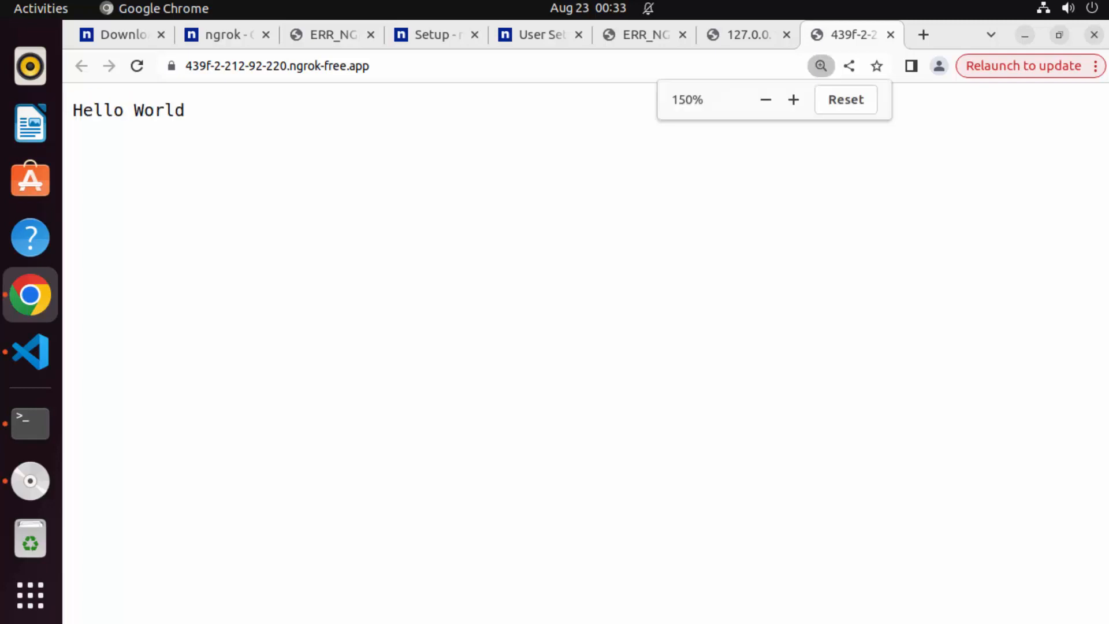
click(793, 100)
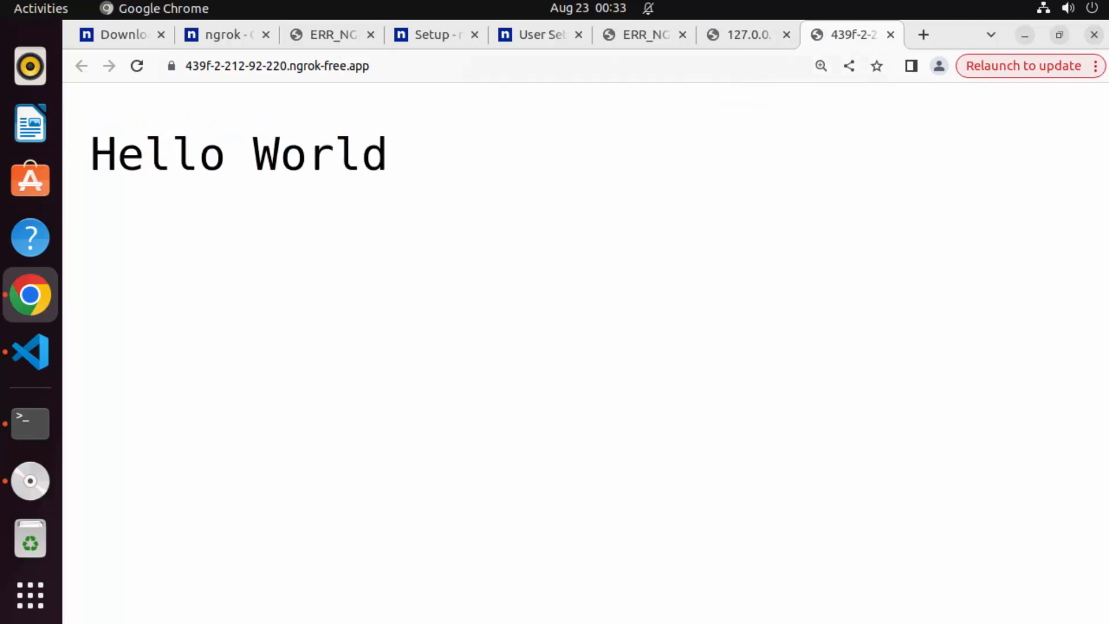
click(282, 65)
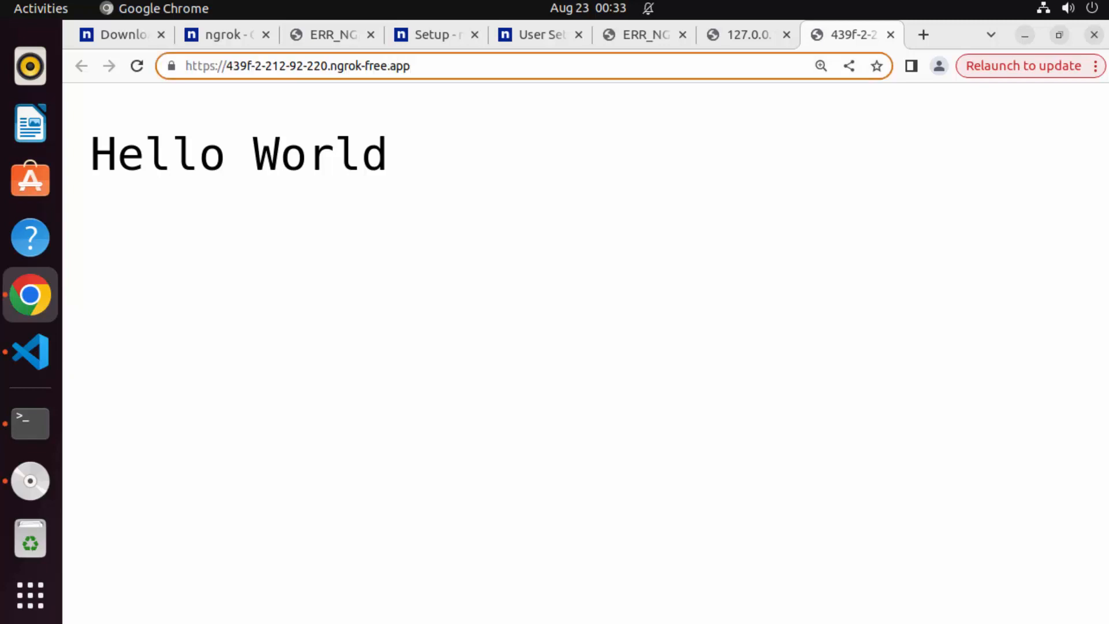
click(297, 64)
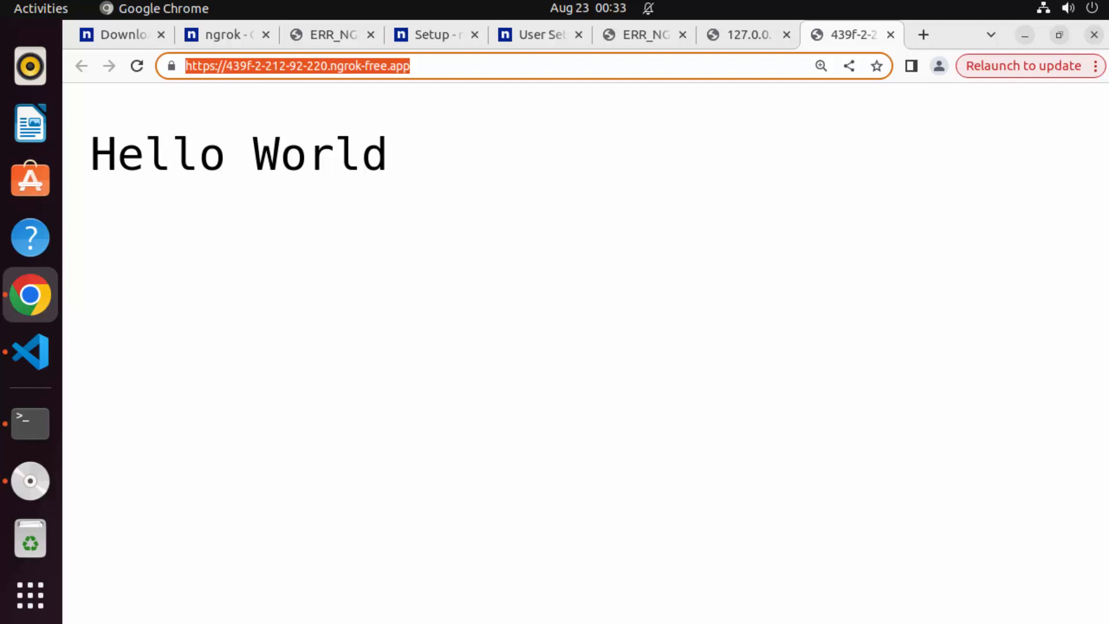